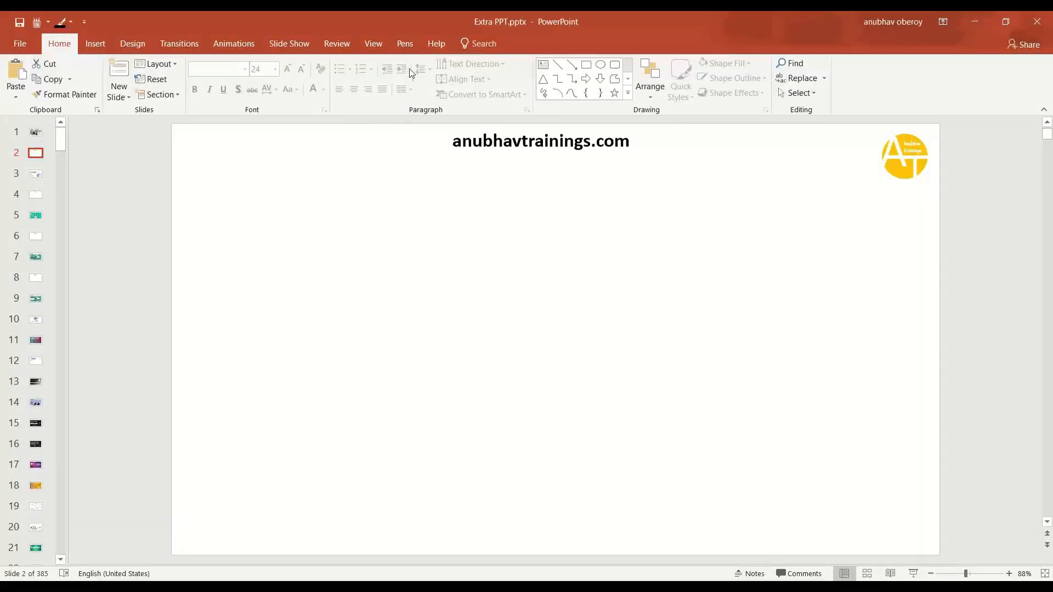
Sketch with the ink pen a PO box linked one-to-many to a Lines box
click(405, 43)
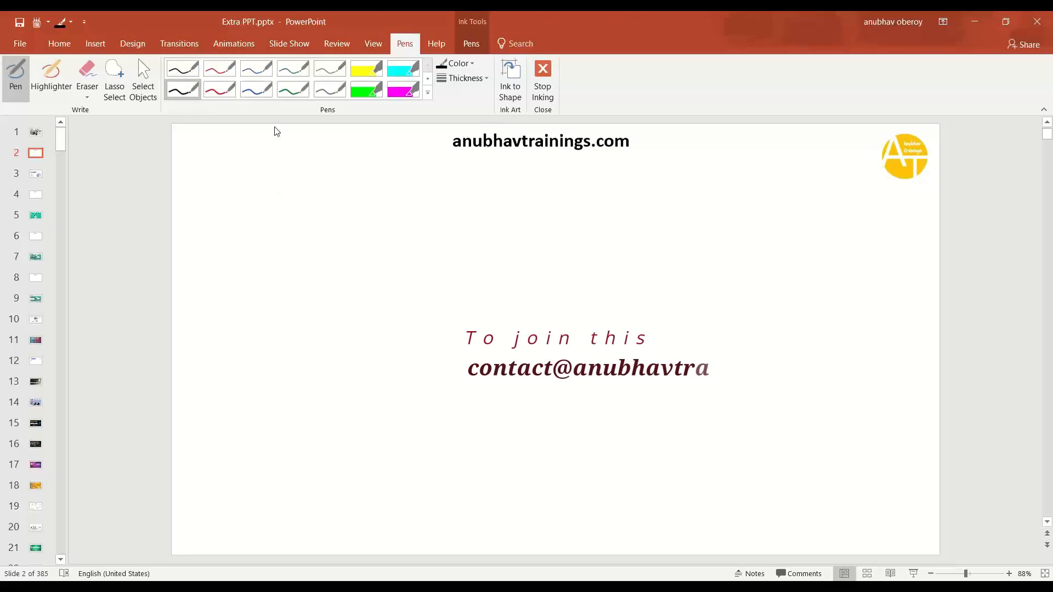
drag(244, 203, 348, 253)
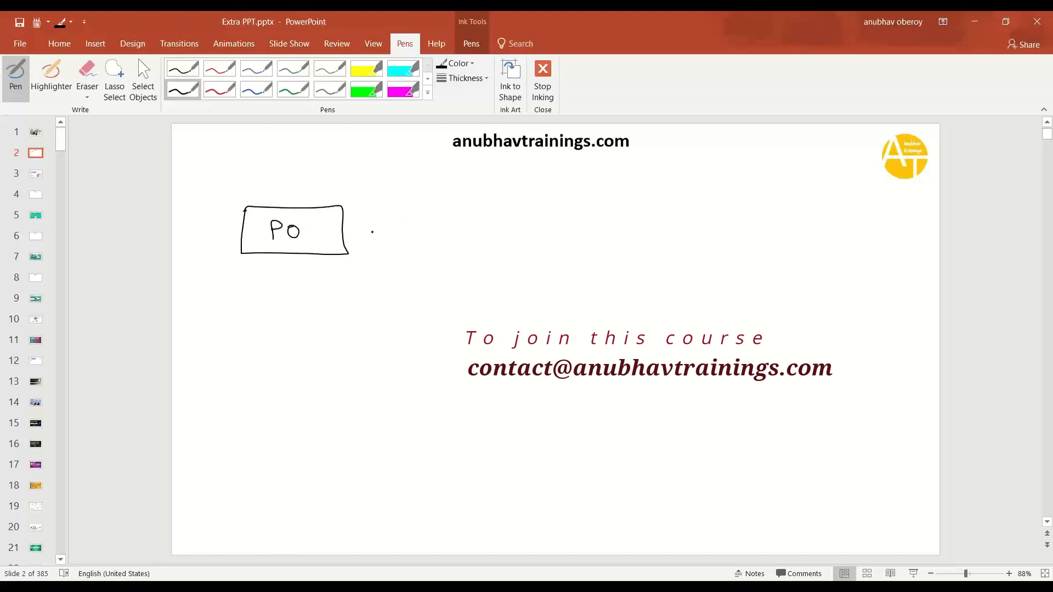
drag(348, 231, 414, 230)
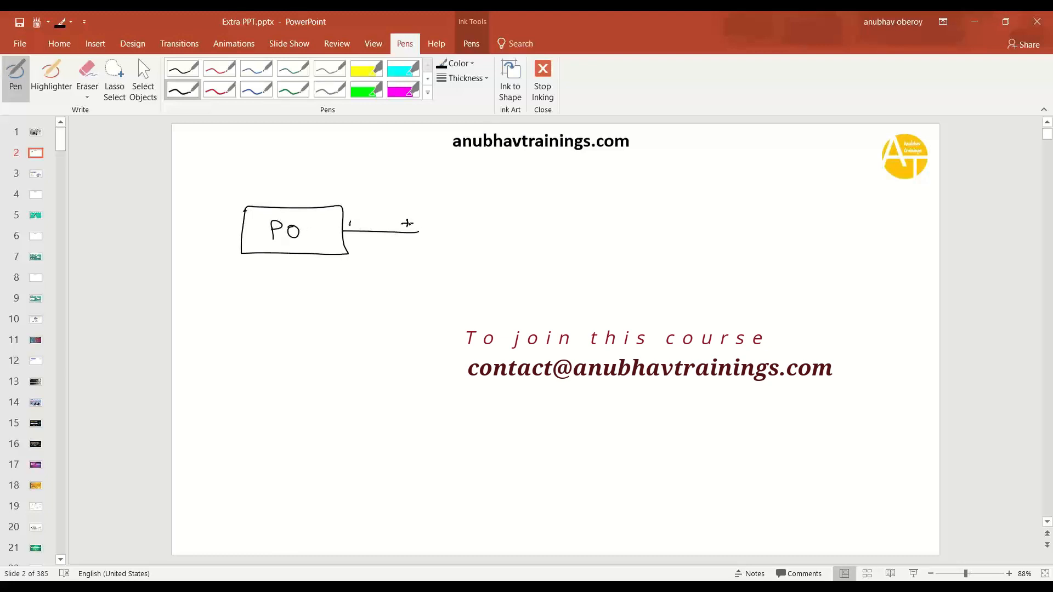
drag(417, 215, 527, 265)
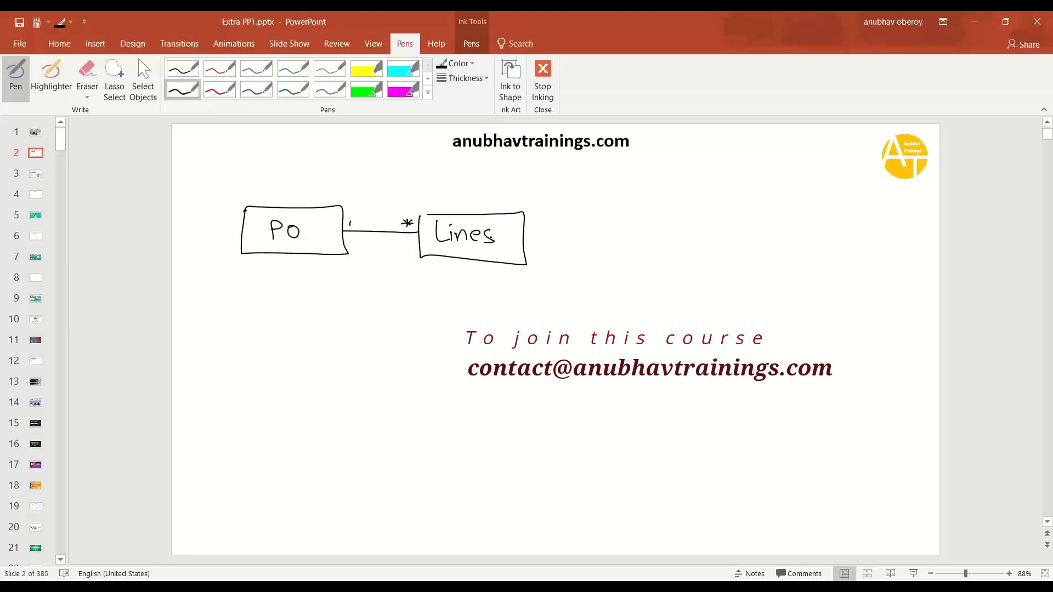
Link the Lines box one-to-one to a third box on its right
drag(529, 244, 632, 241)
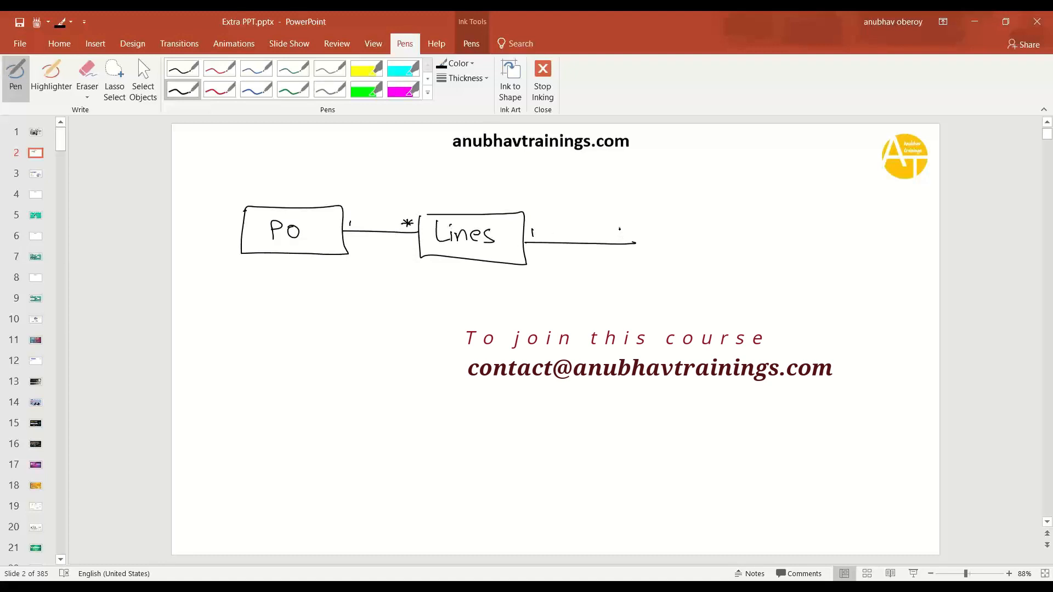
drag(635, 235, 732, 272)
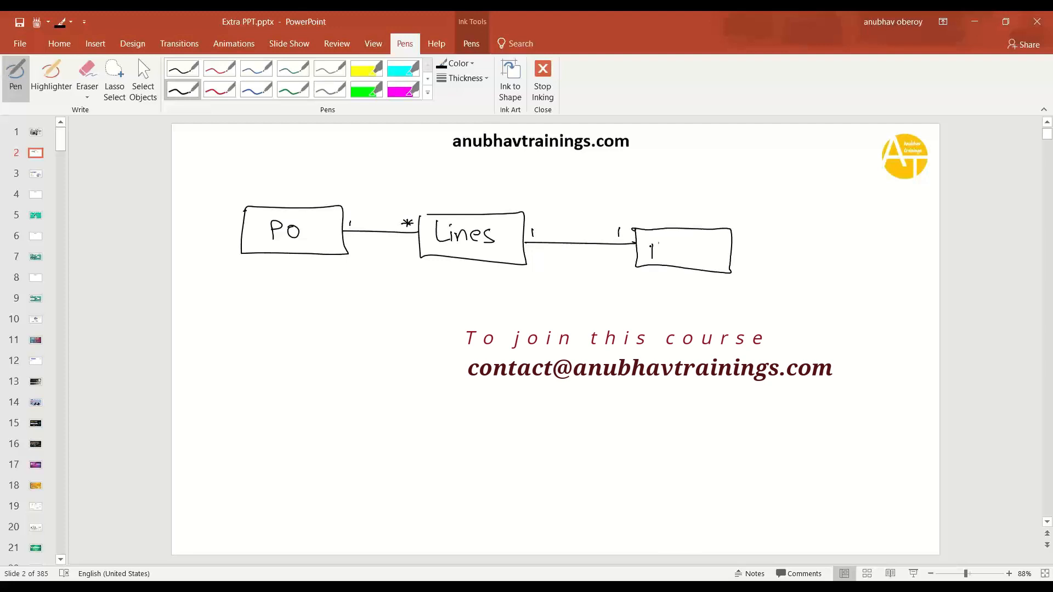
Label the third box Product and write bracketed sample totals A 2000 and B 6000
drag(644, 253, 718, 252)
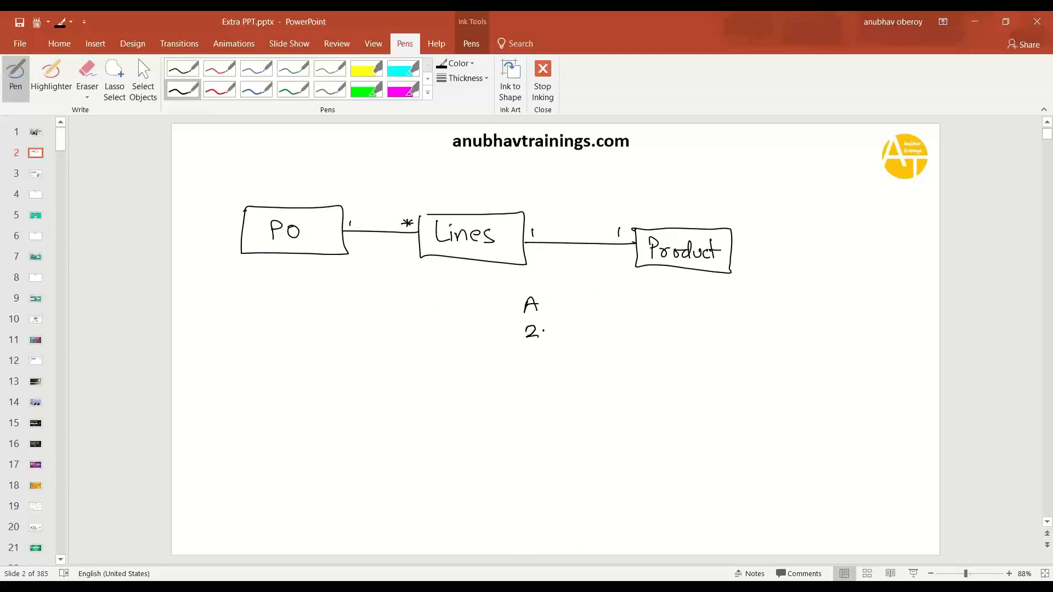
drag(537, 331, 581, 331)
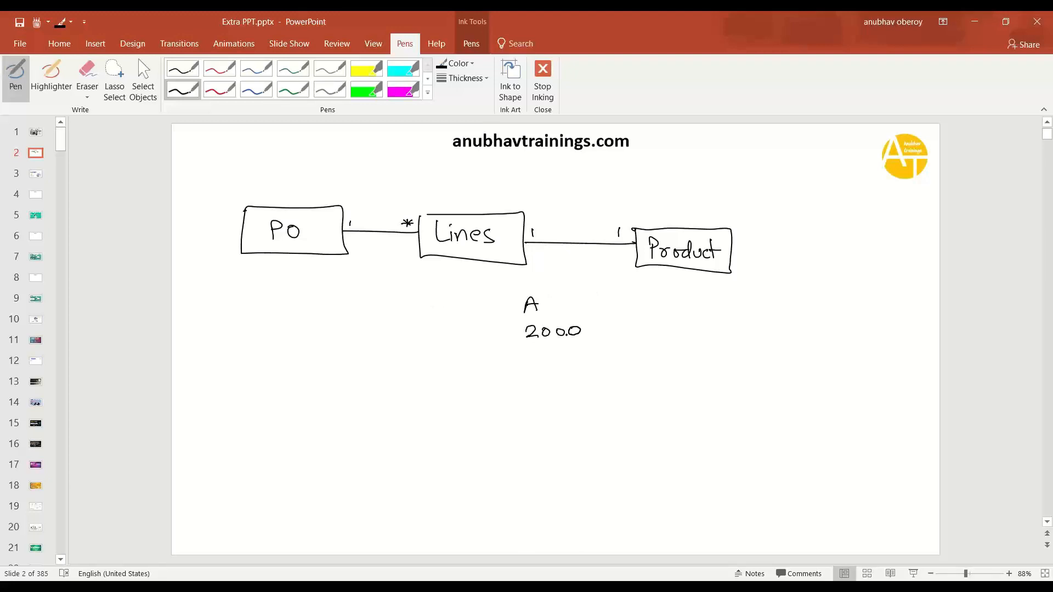
drag(531, 363, 544, 395)
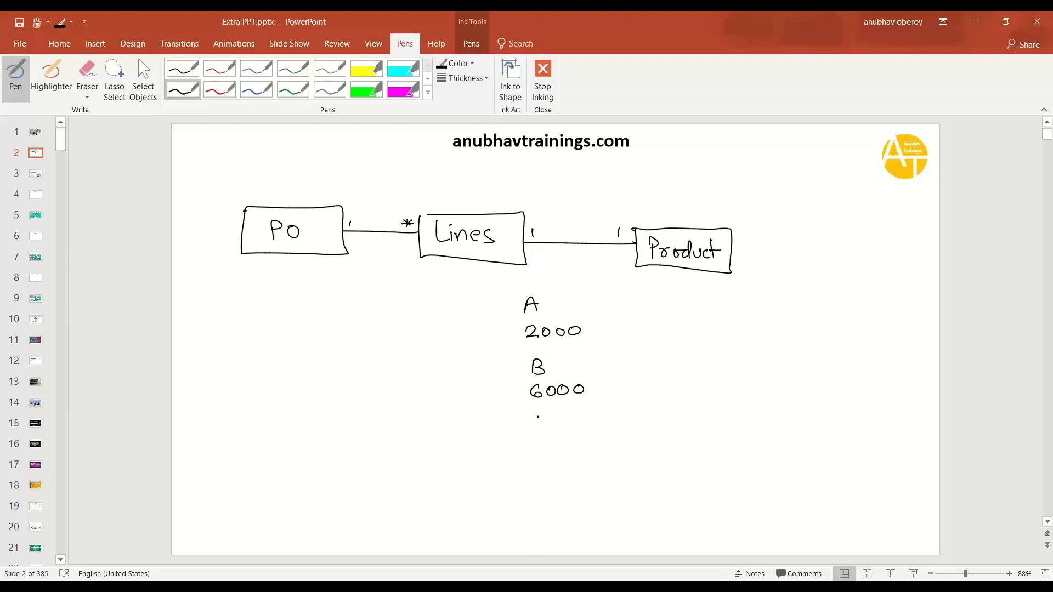
drag(506, 295, 509, 335)
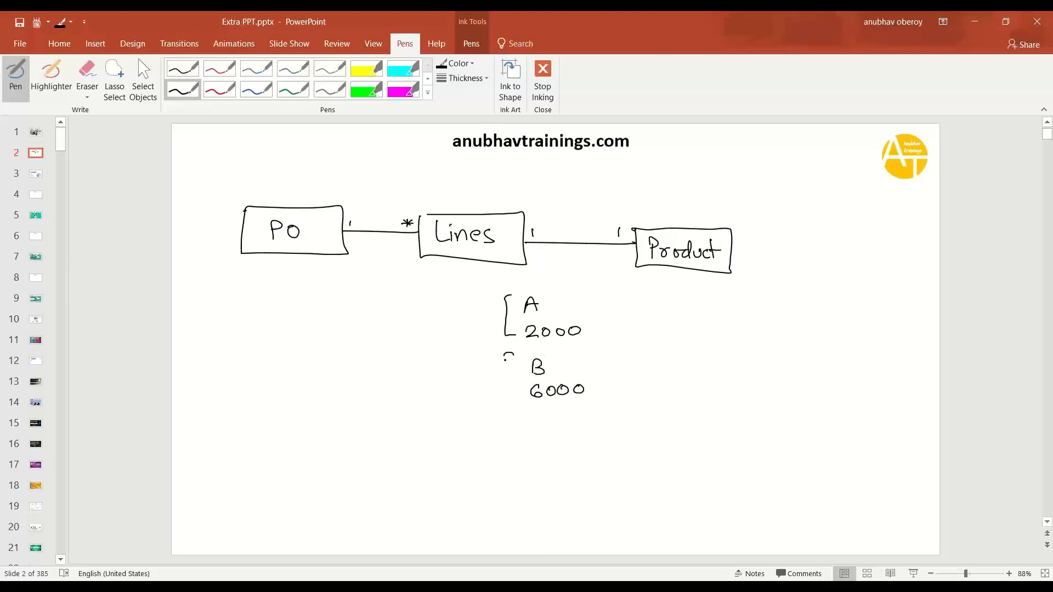
drag(509, 352, 509, 396)
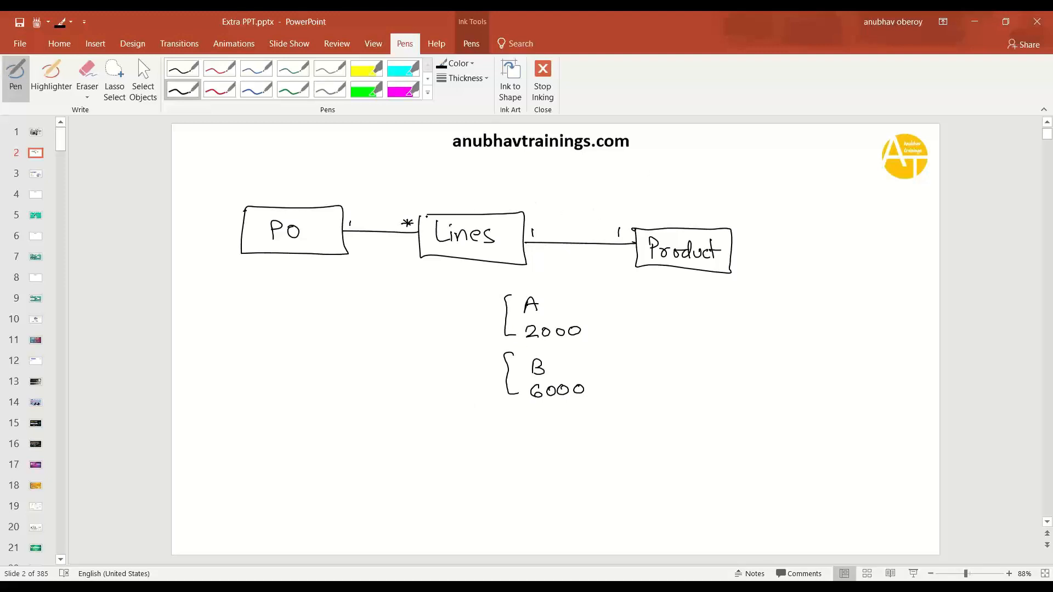
Tick the Product and Lines boxes and mark their link with an arrow labelled association
drag(671, 221, 680, 205)
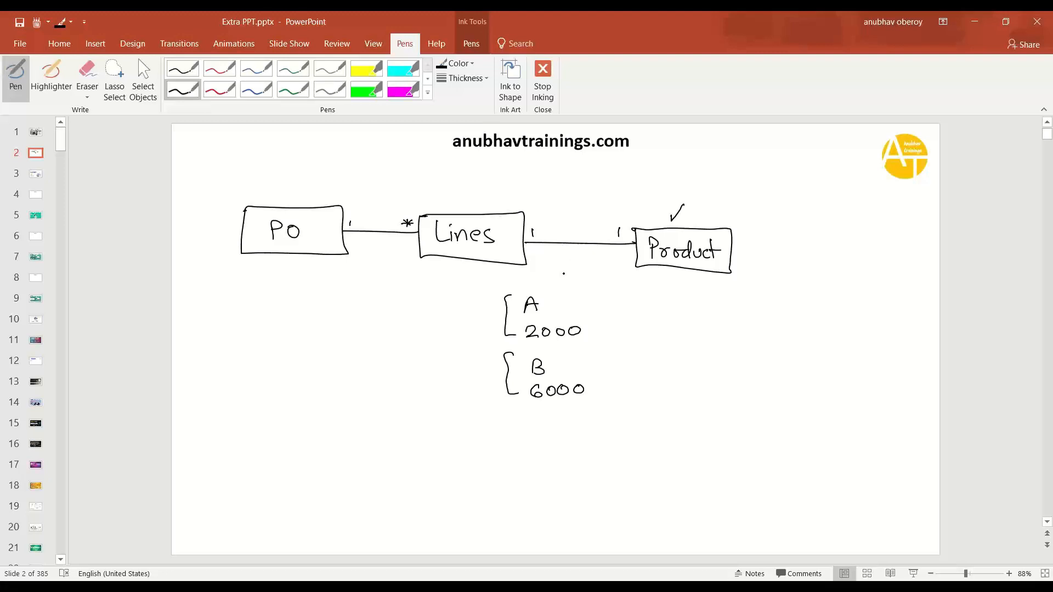
drag(489, 214, 502, 202)
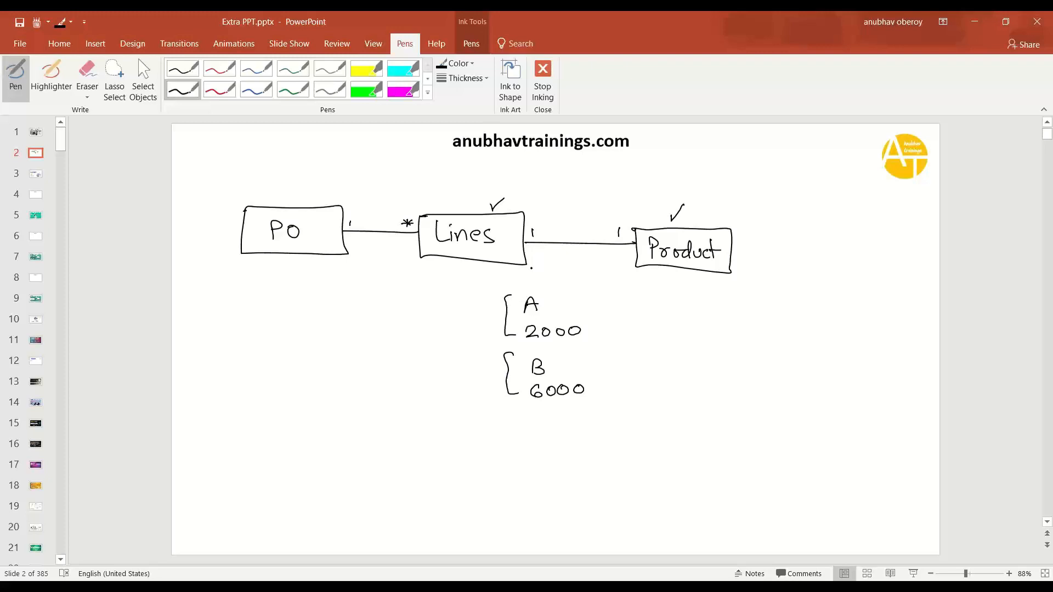
drag(569, 275, 569, 252)
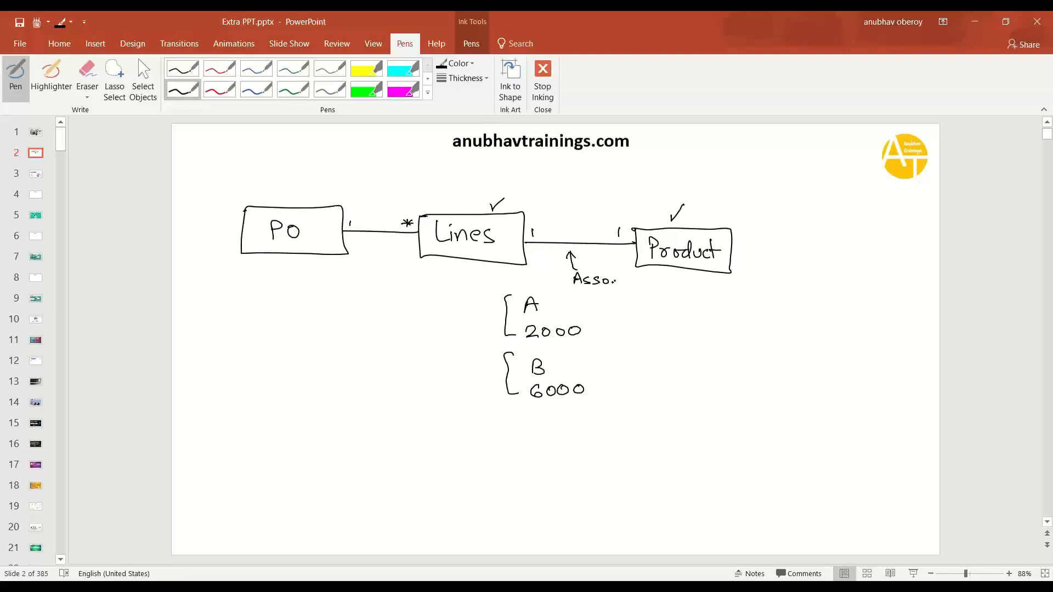
drag(565, 289, 613, 288)
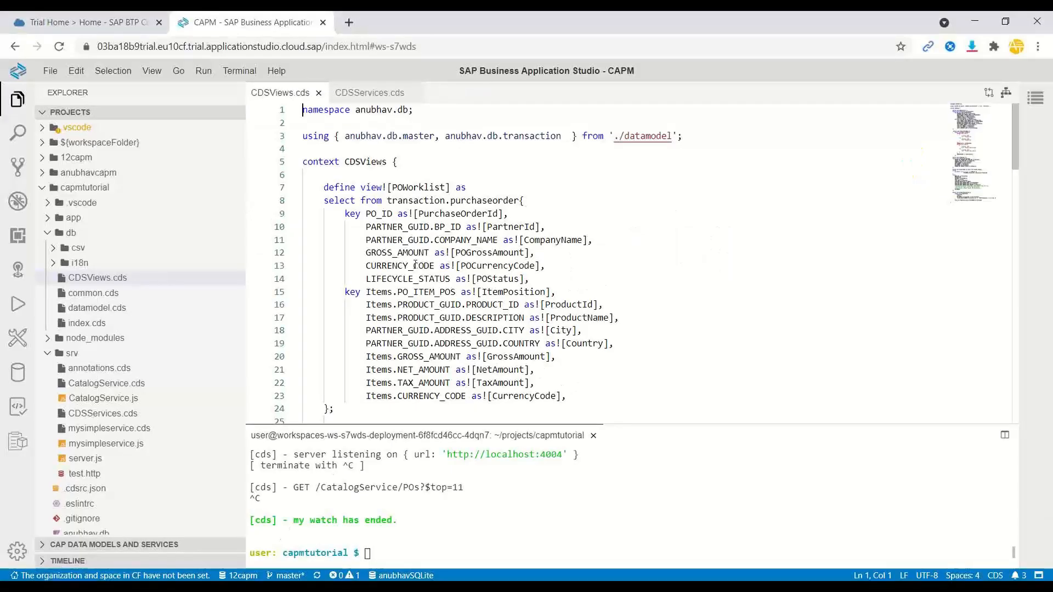
Start 'define view ProductViewSub as' at the end of CDSViews.cds
scroll(down, 3)
text(define)
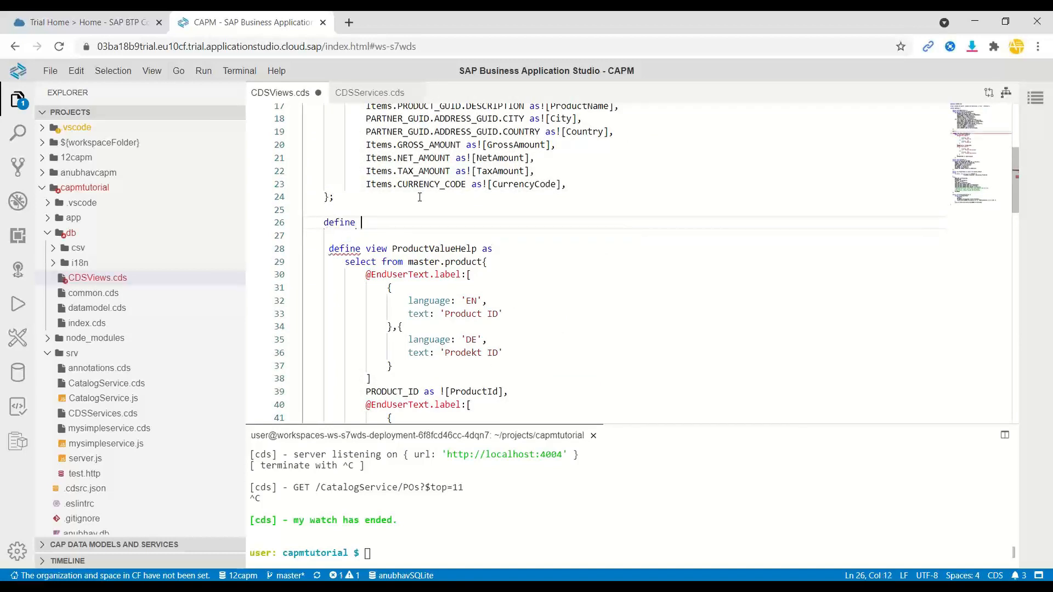
text(view Pro)
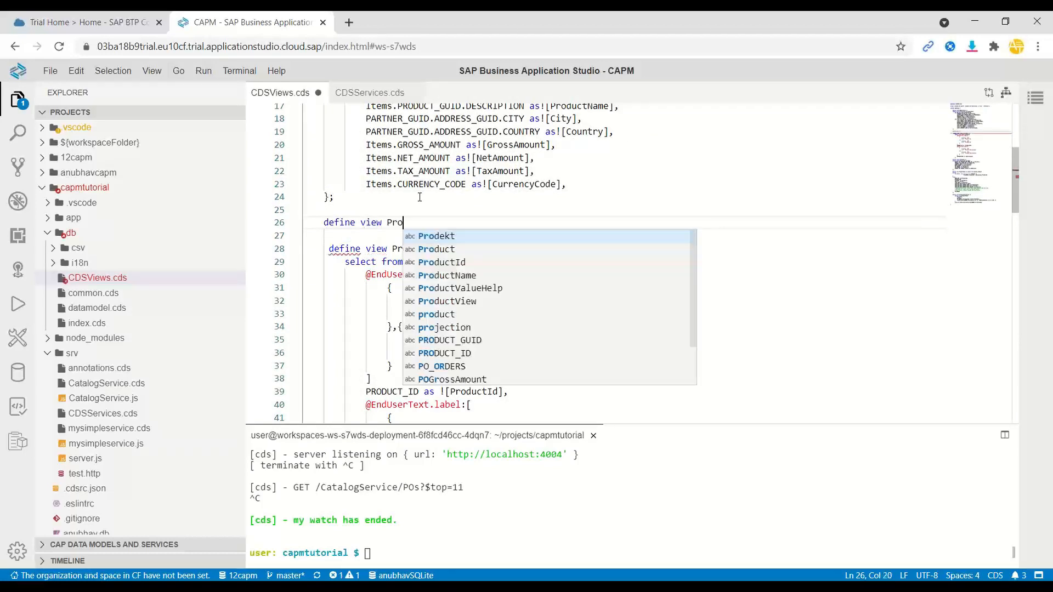
text(duct)
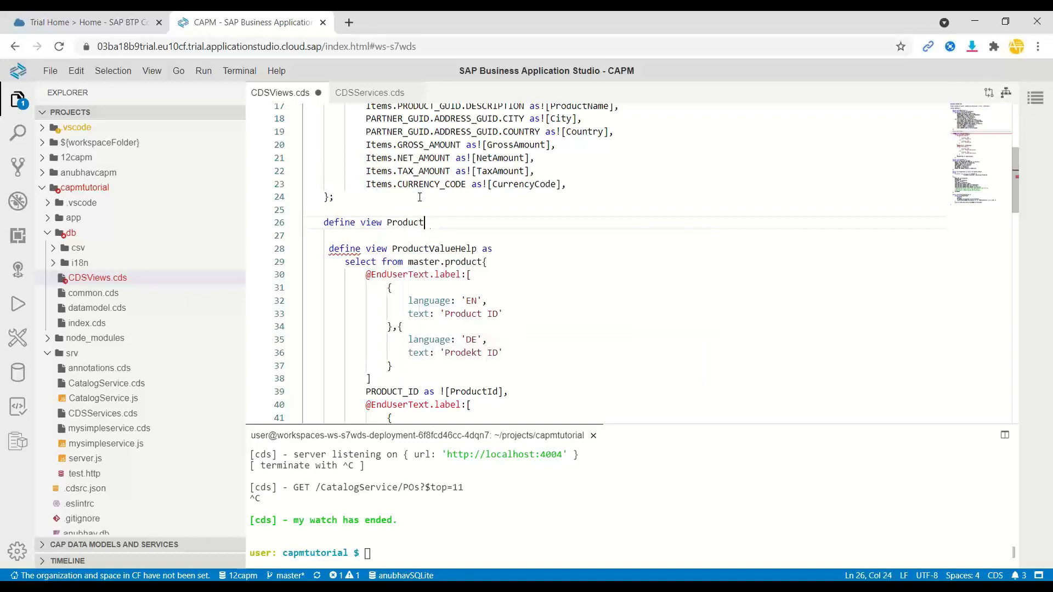
text(ViewSub as)
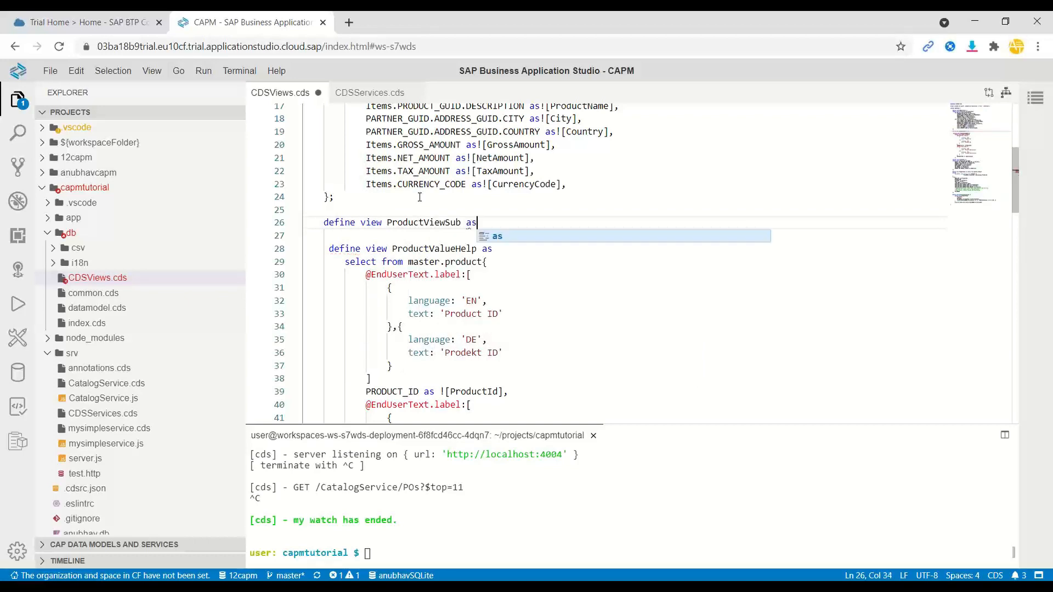
key(enter)
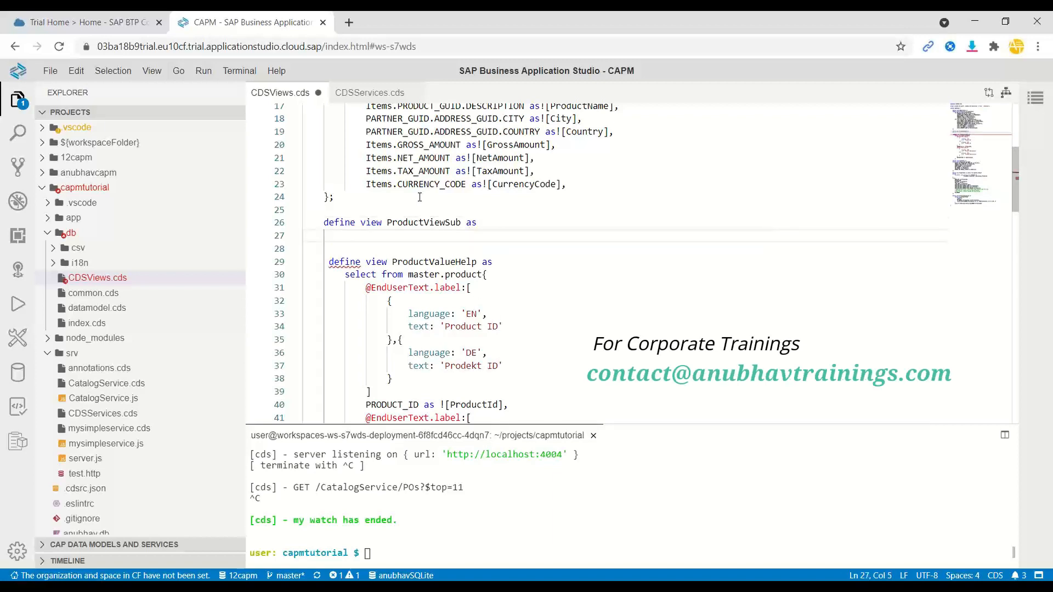
Add 'select from master.product as prod{ }' with an empty field block
text(select fro)
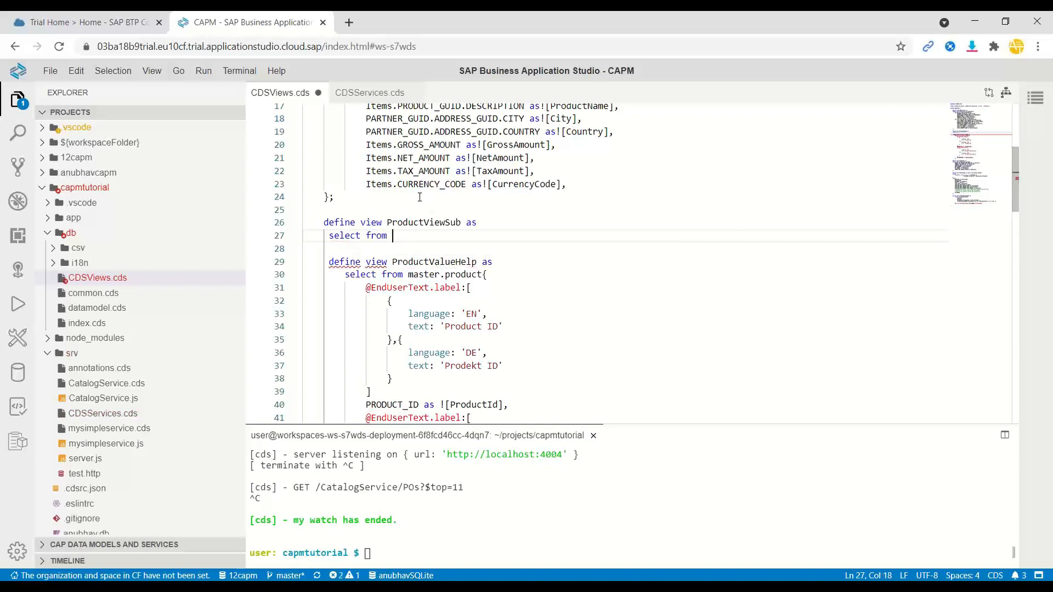
text(master.)
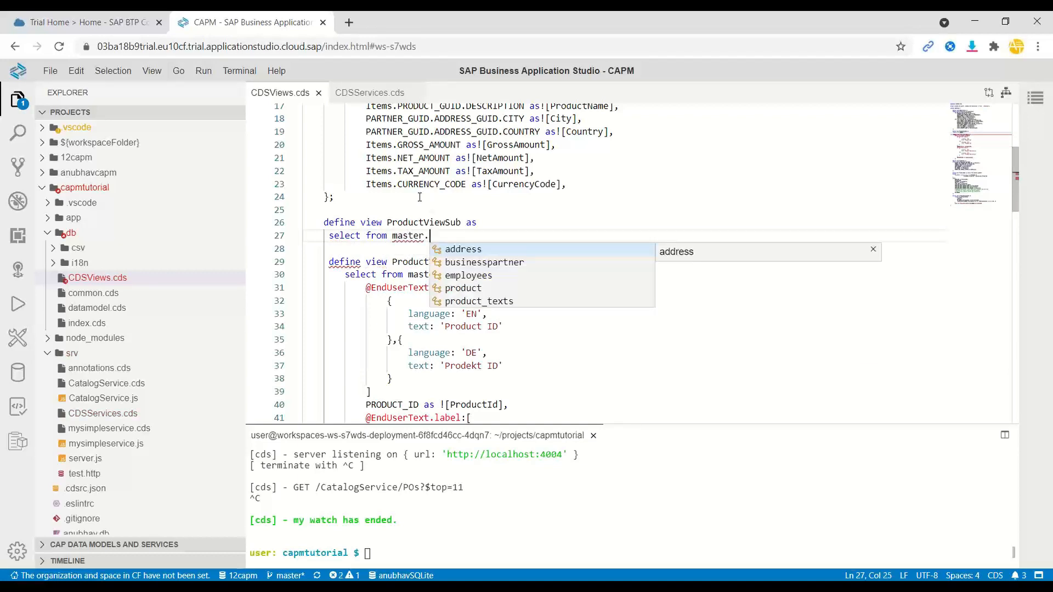
text(product as pr)
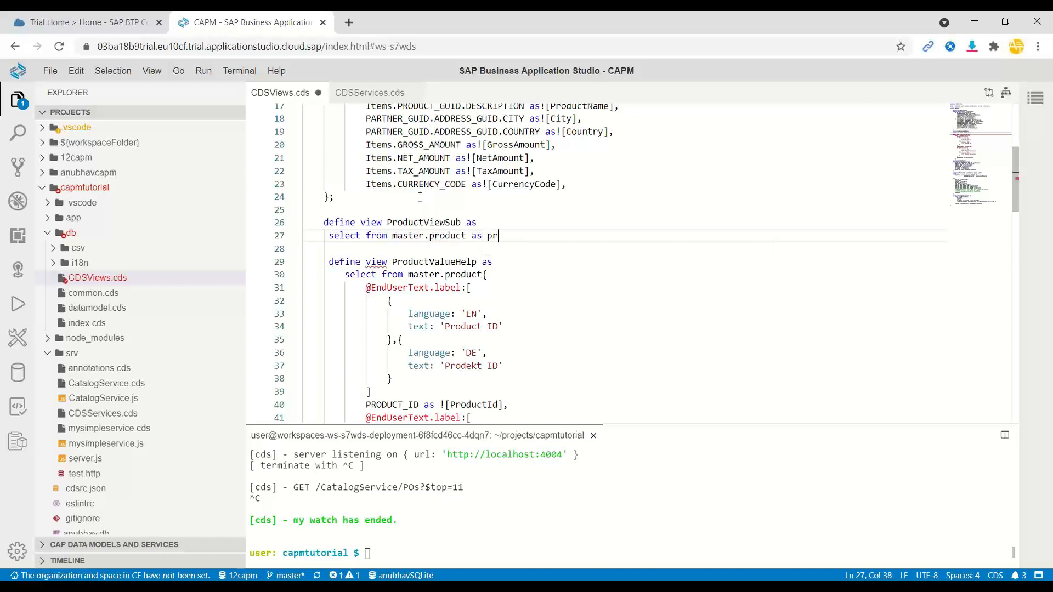
text(od{)
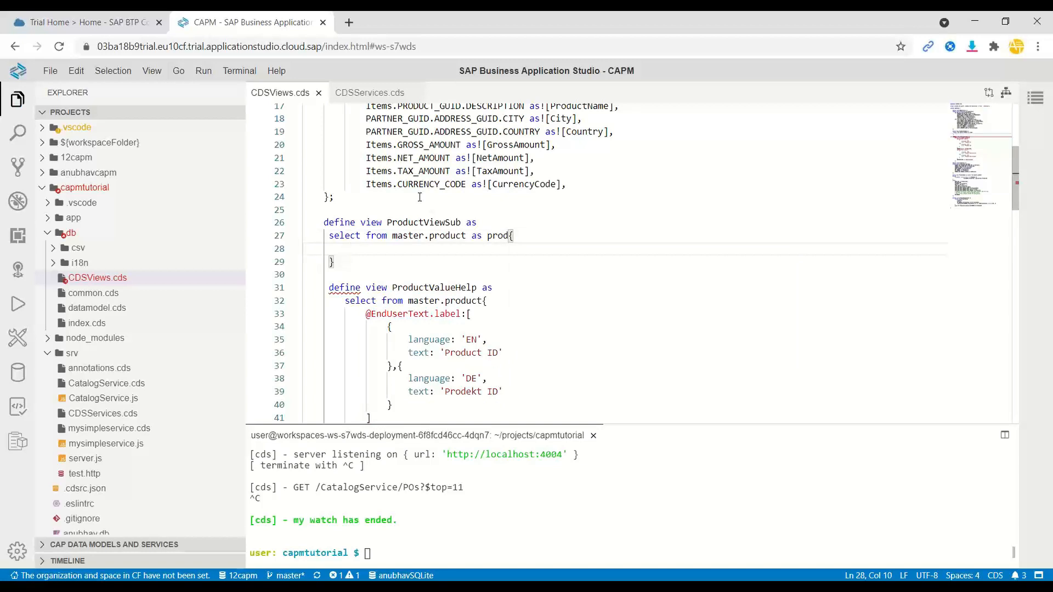
Select PRODUCT_ID as ![ProductId] in the view and save
text(PRODUCT_ID as)
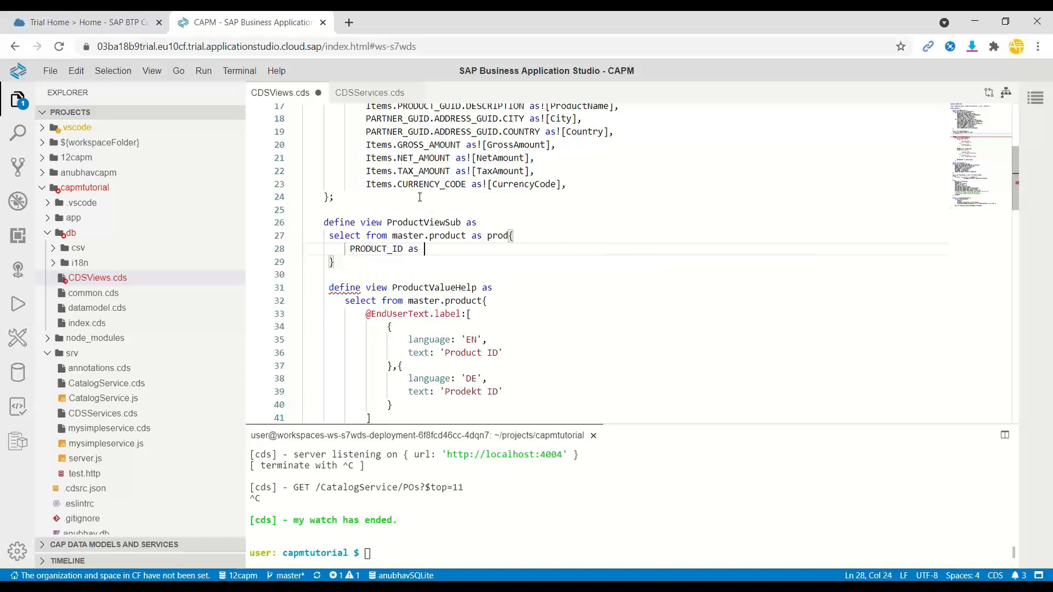
text(![])
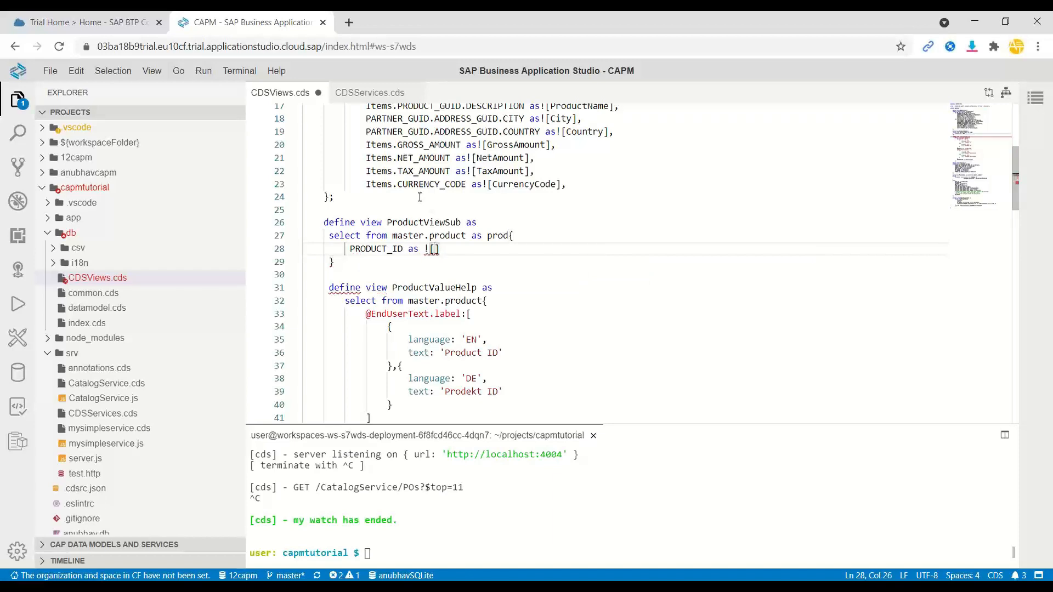
text(ProductId)
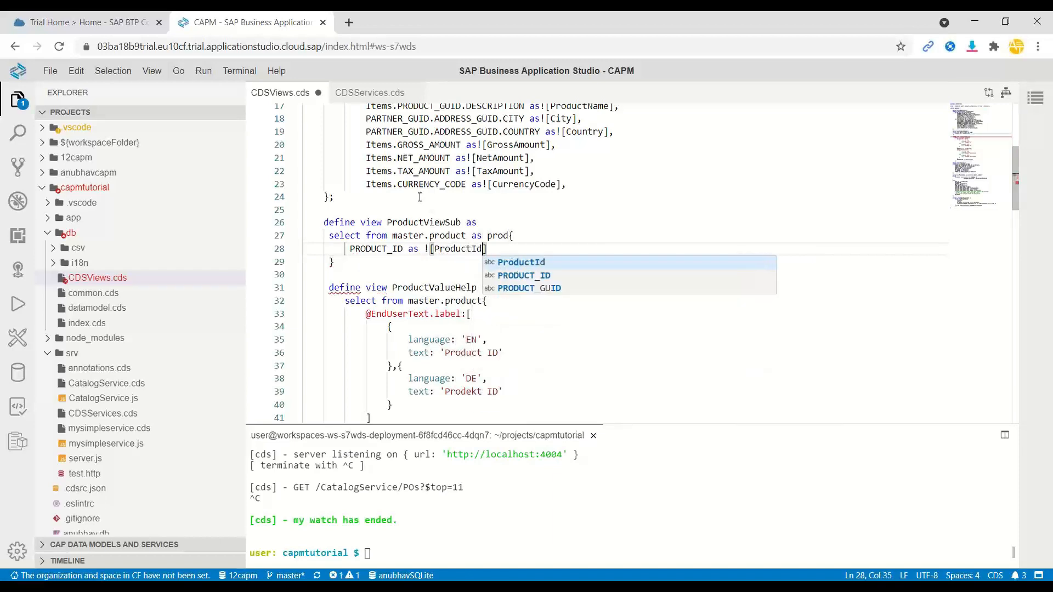
text(,)
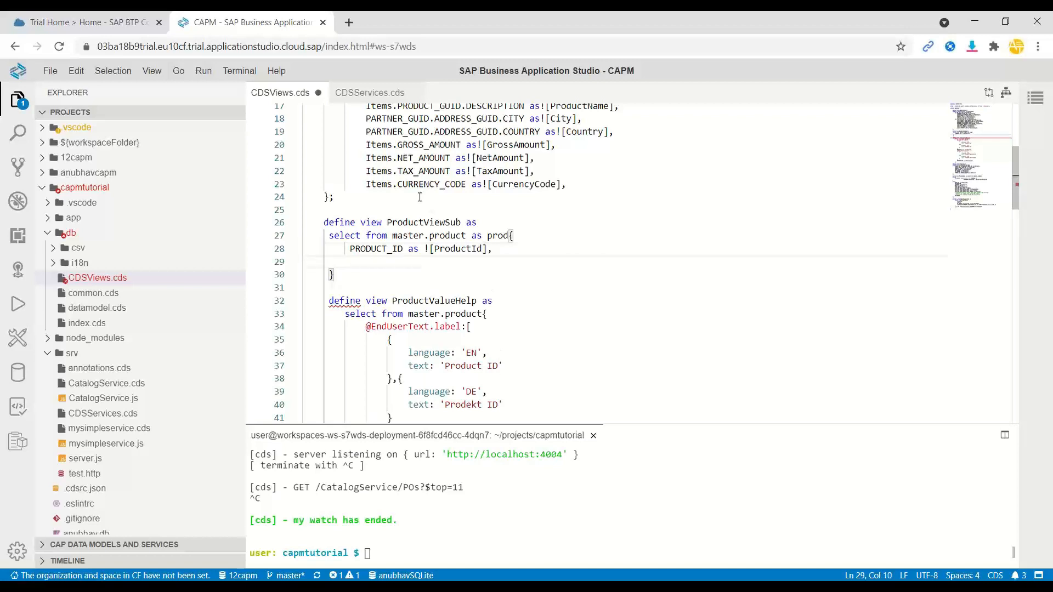
key(ctrl+s)
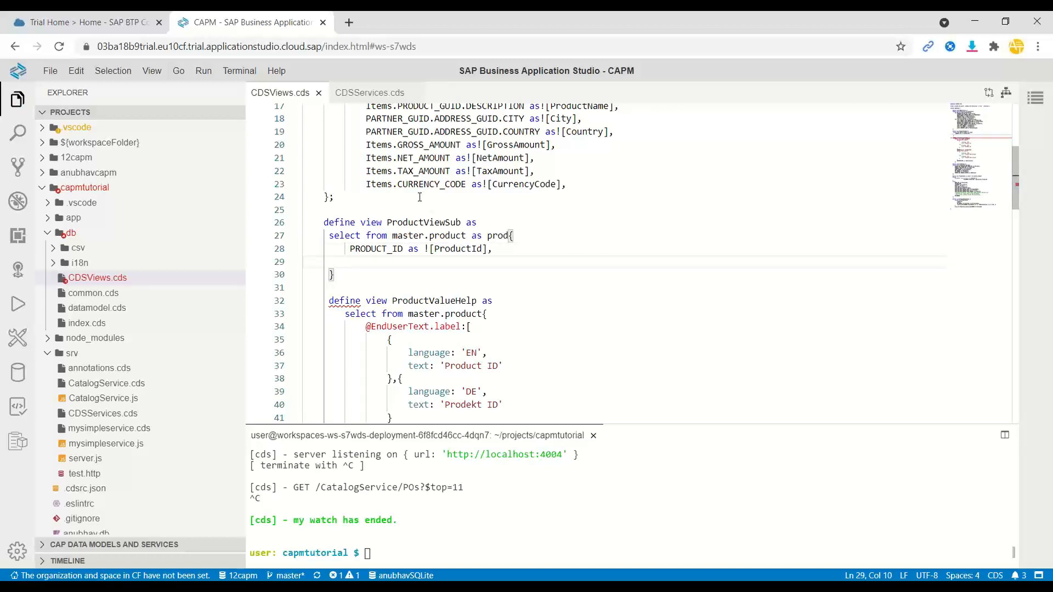
Add texts.DESCRIPTION as ![Description] as the view's second field
text(text)
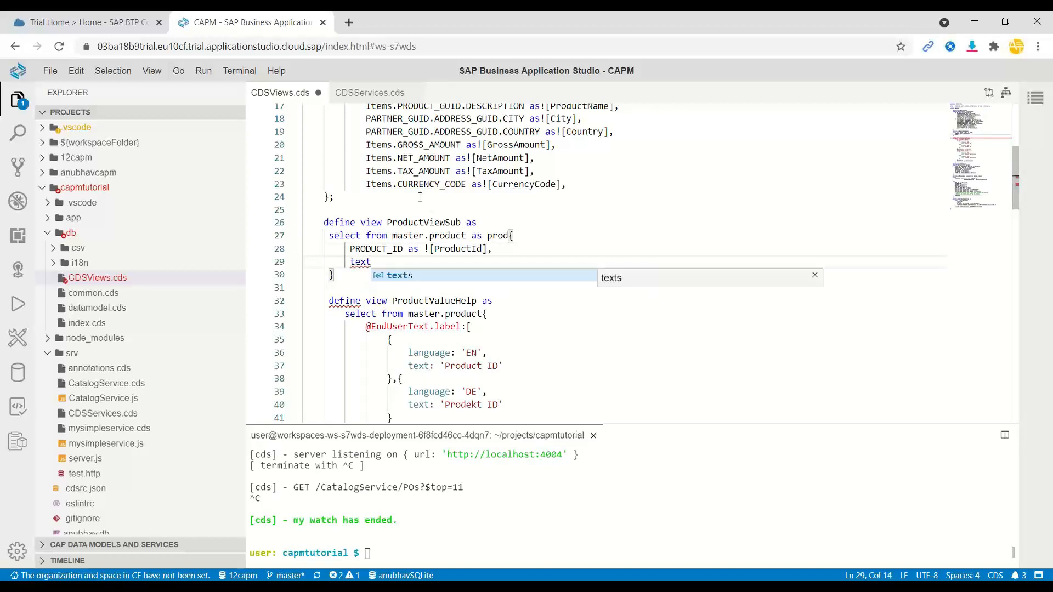
text(s.DESCRIPTION)
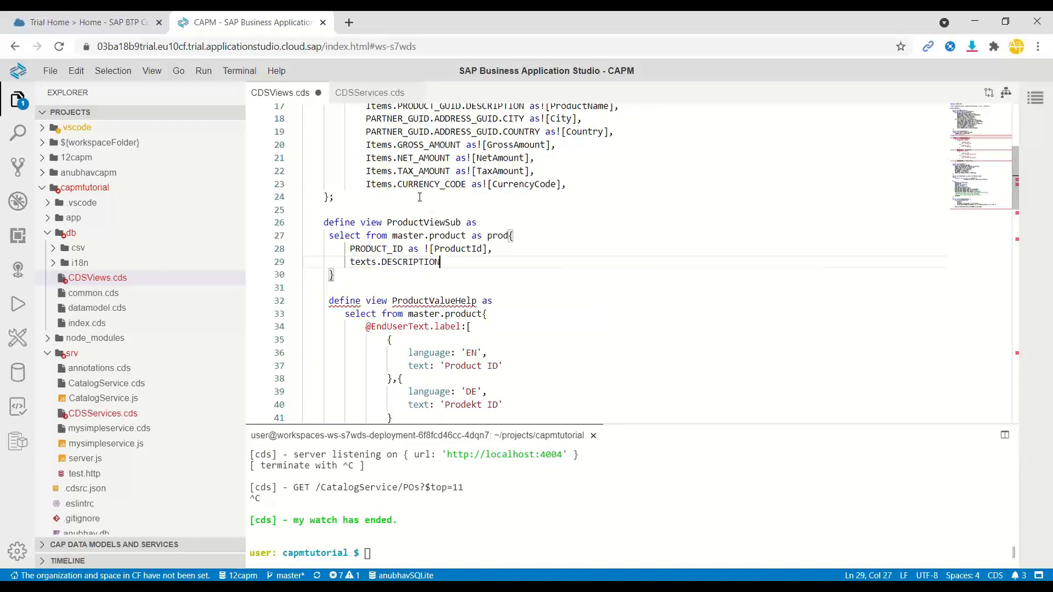
text(as !)
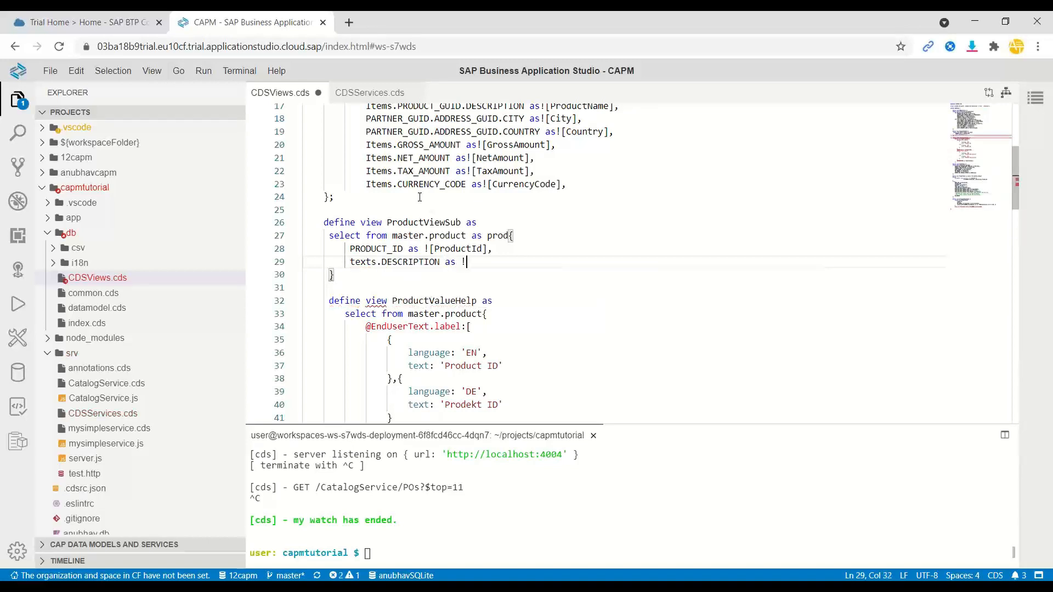
text([Descti)
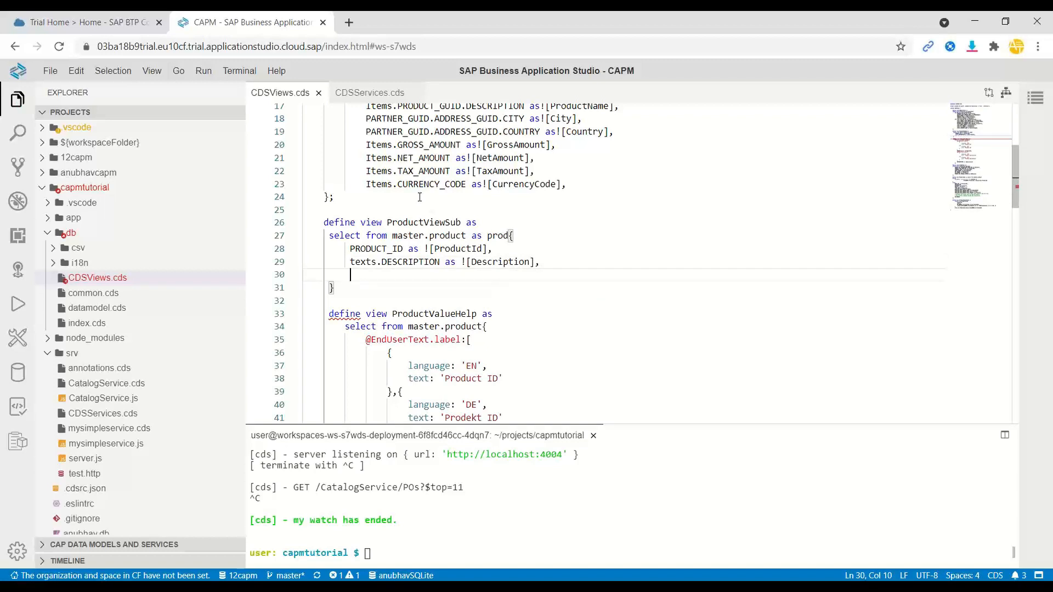
Begin a subquery selecting from transaction.poitems as a
text({)
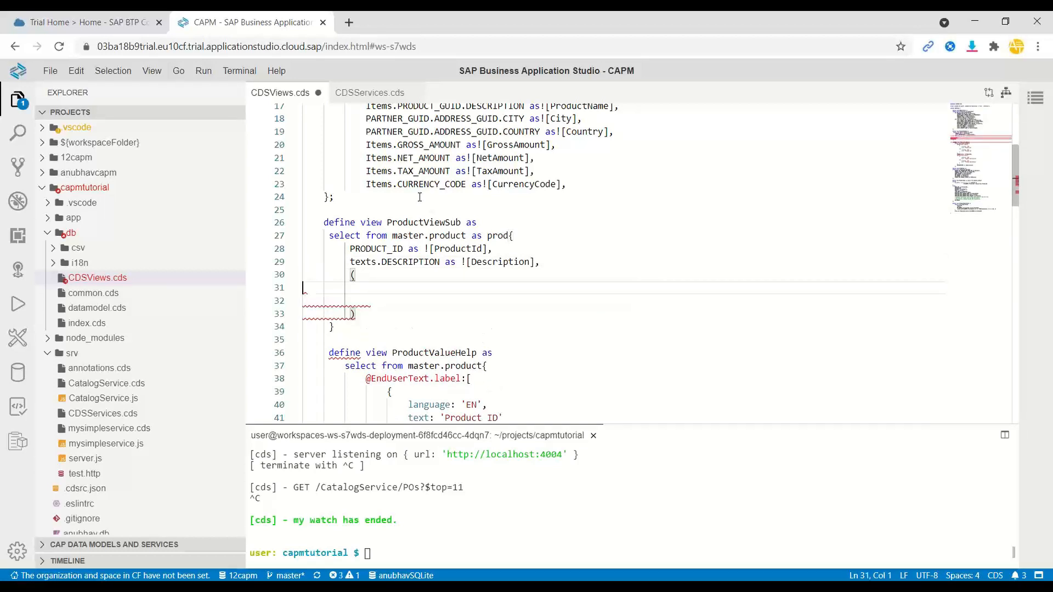
click(255, 46)
text(})
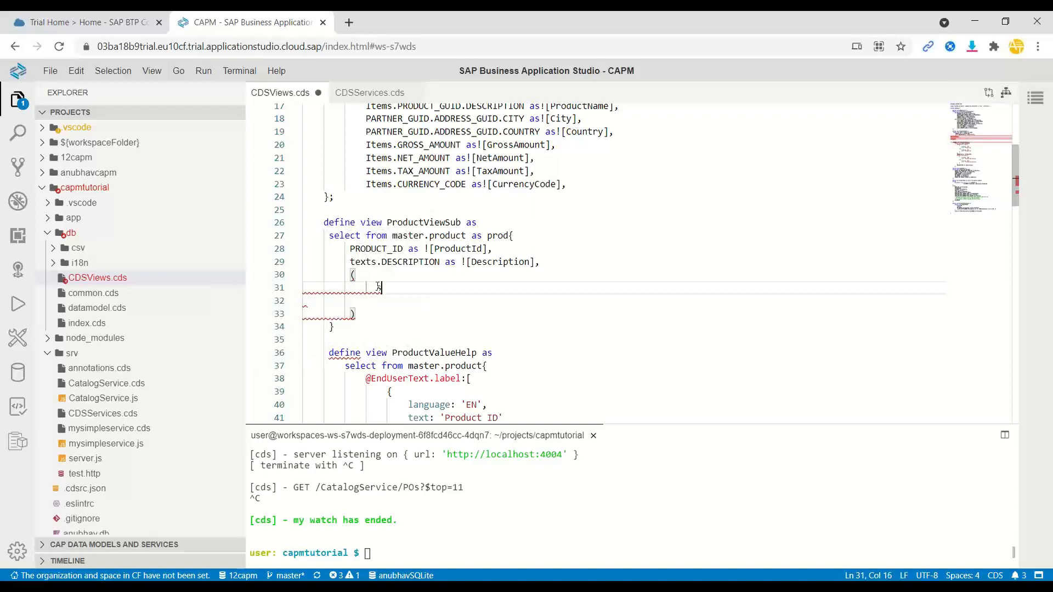
text(select from)
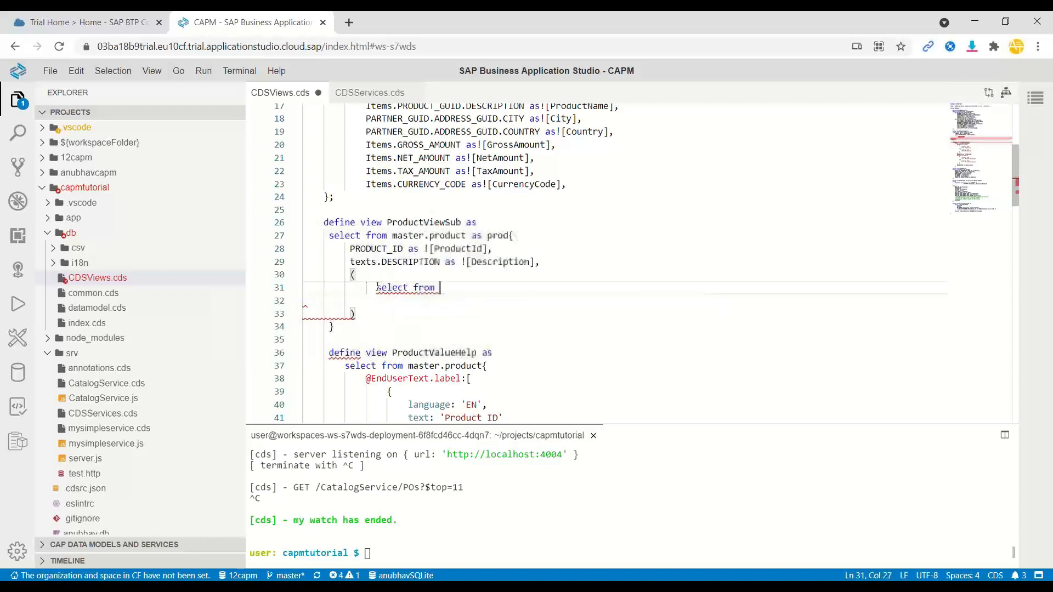
text(transaction.poitems as)
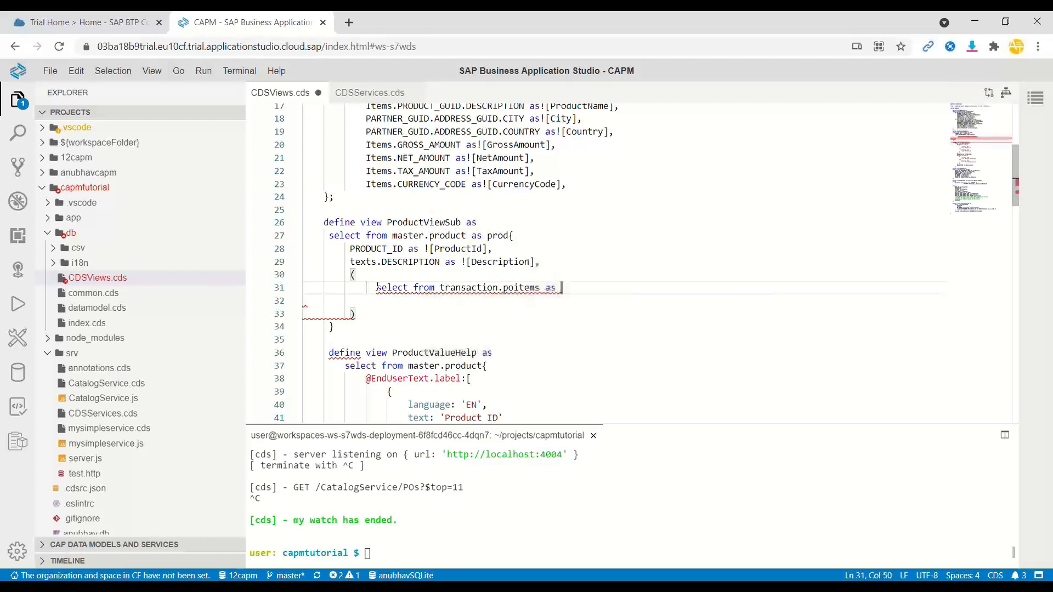
text(a{)
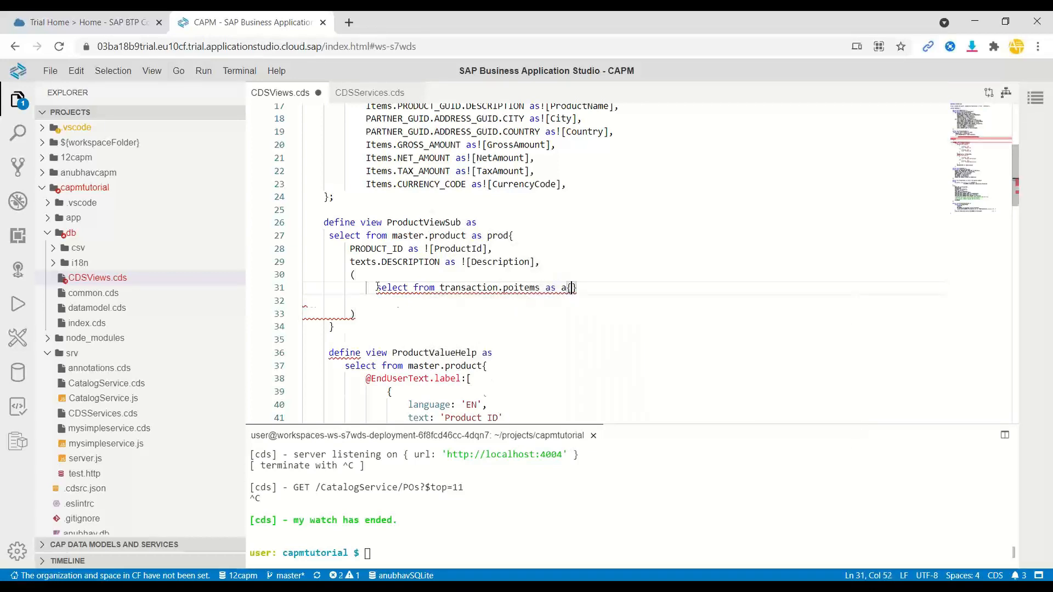
Project round(sum(a.GROSS_AMOUNT), 2) as SUM in the subquery
text(round)
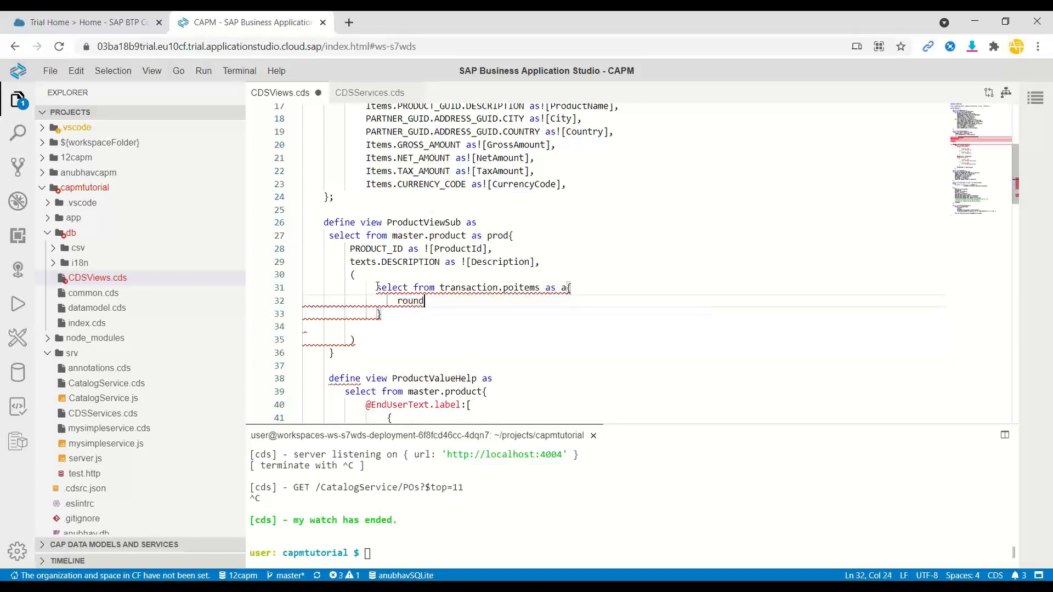
text(()))
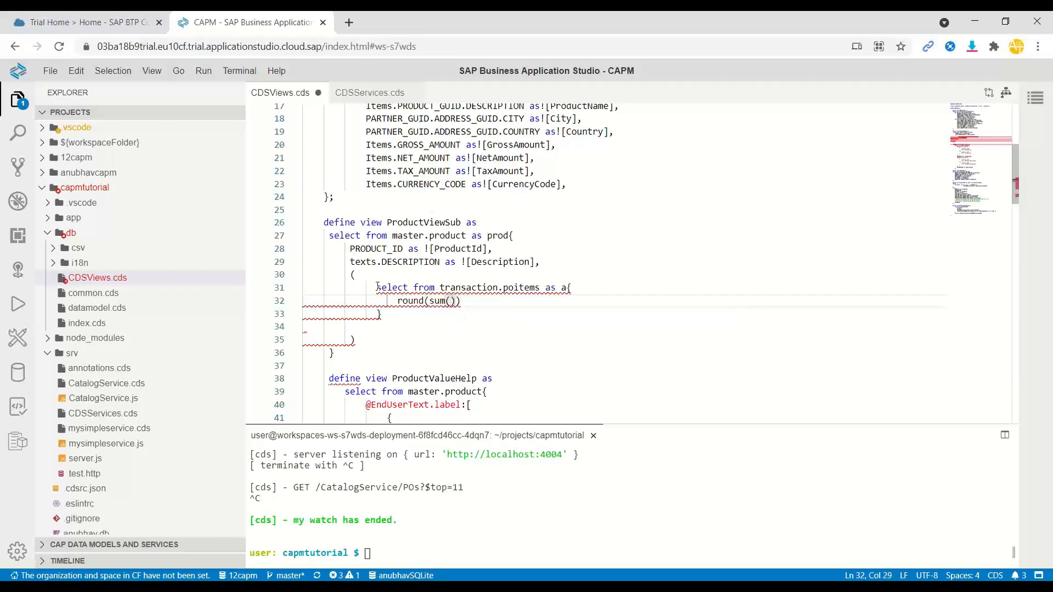
text(a.gr)
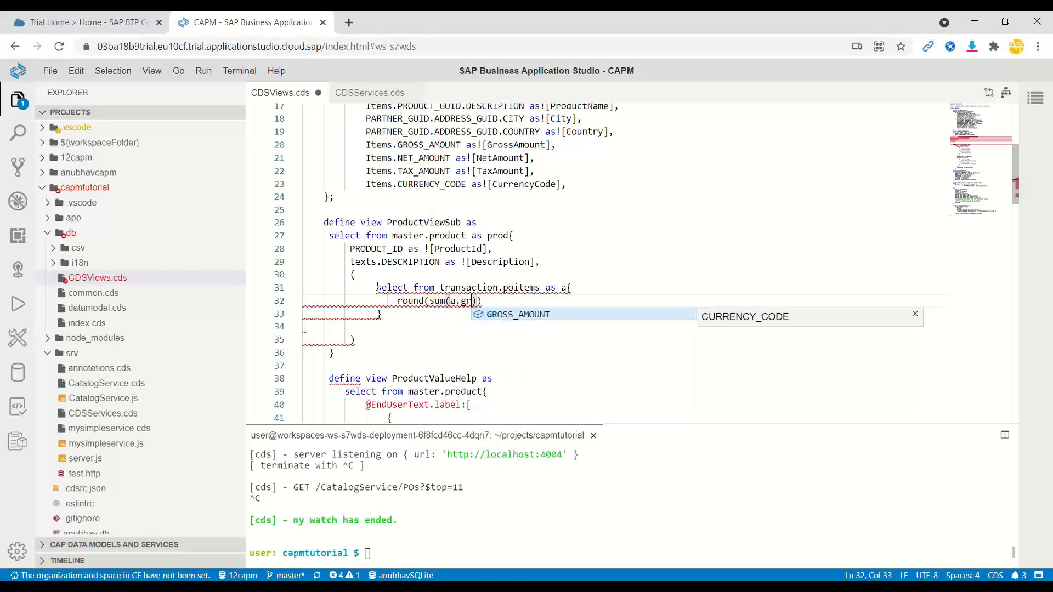
key(Tab)
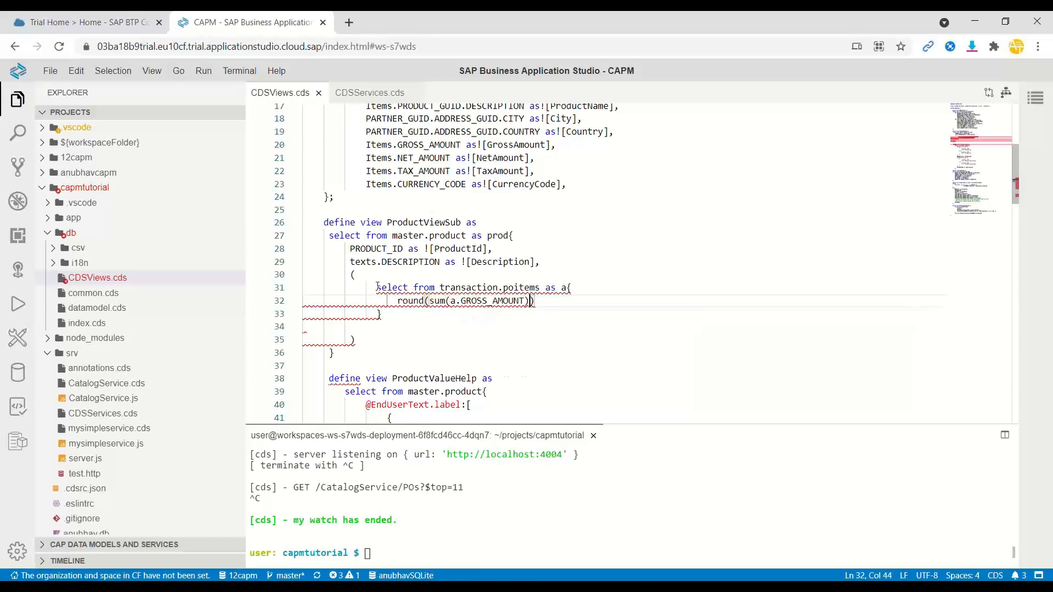
text(, 2)
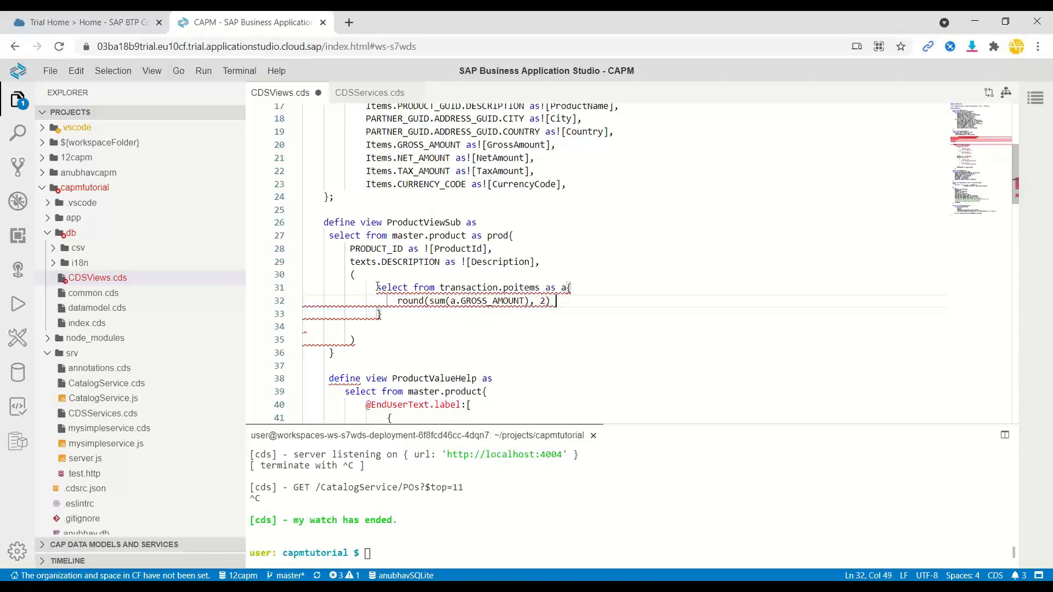
text(as SUM)
click(623, 327)
text(where)
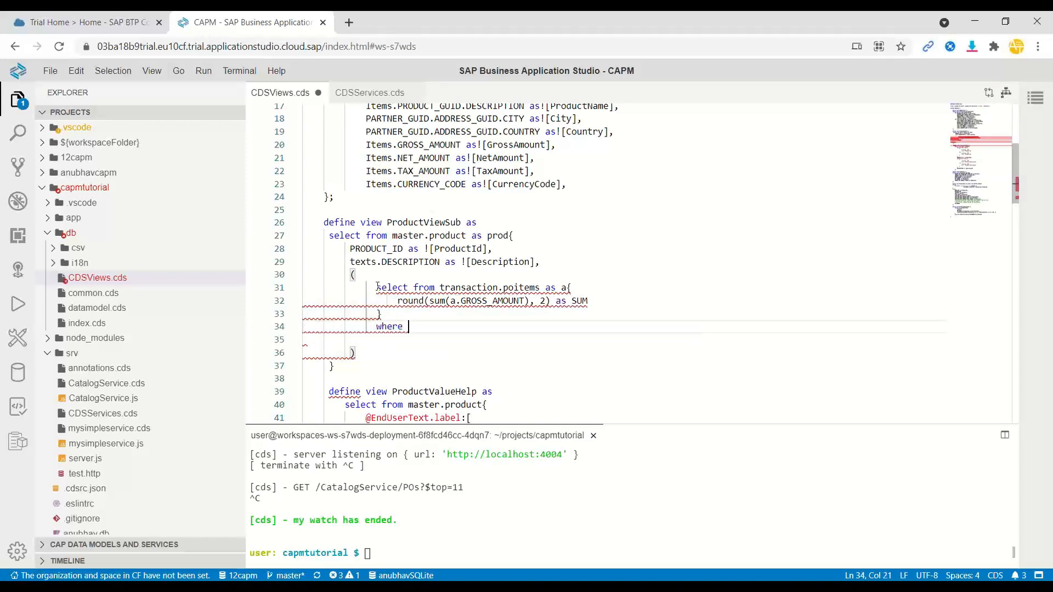
Filter the subquery where a.PRODUCT_GUID.NODE_KEY = prod.NODE_KEY
text(a.)
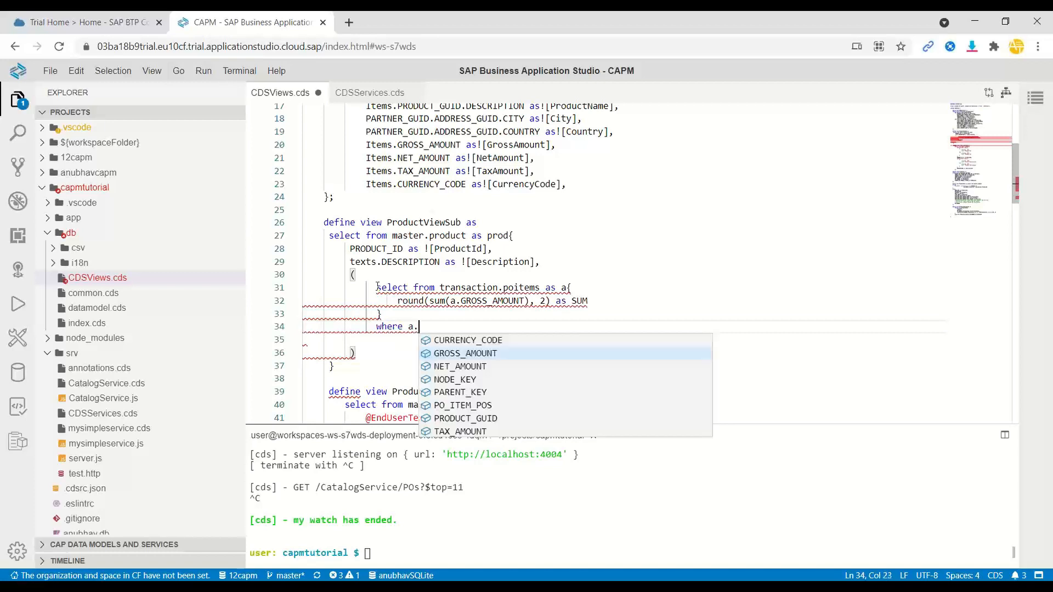
text(PRODUCT_GUID.)
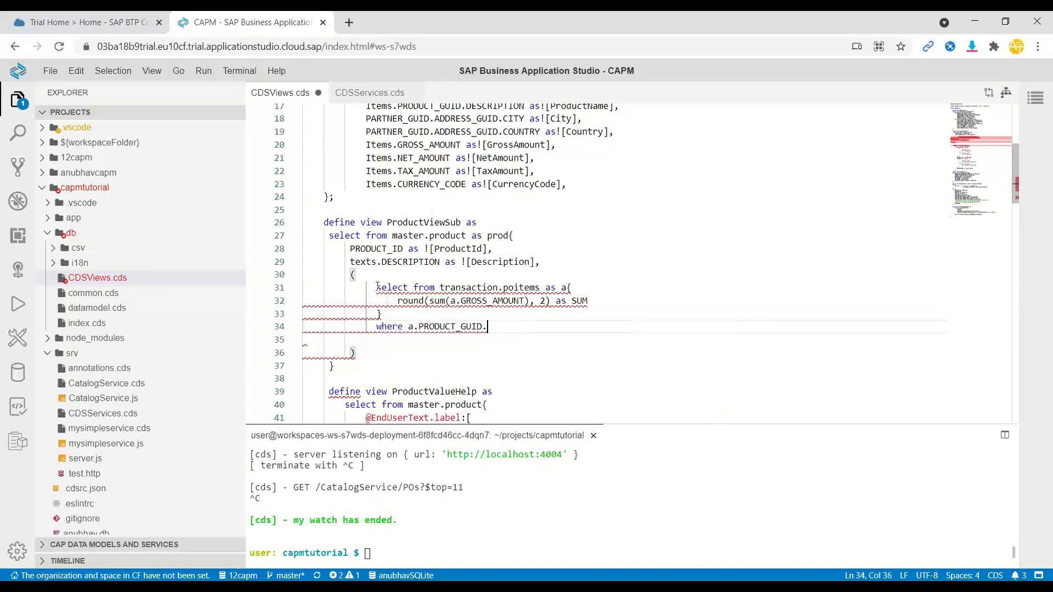
text(NODE_KEY =)
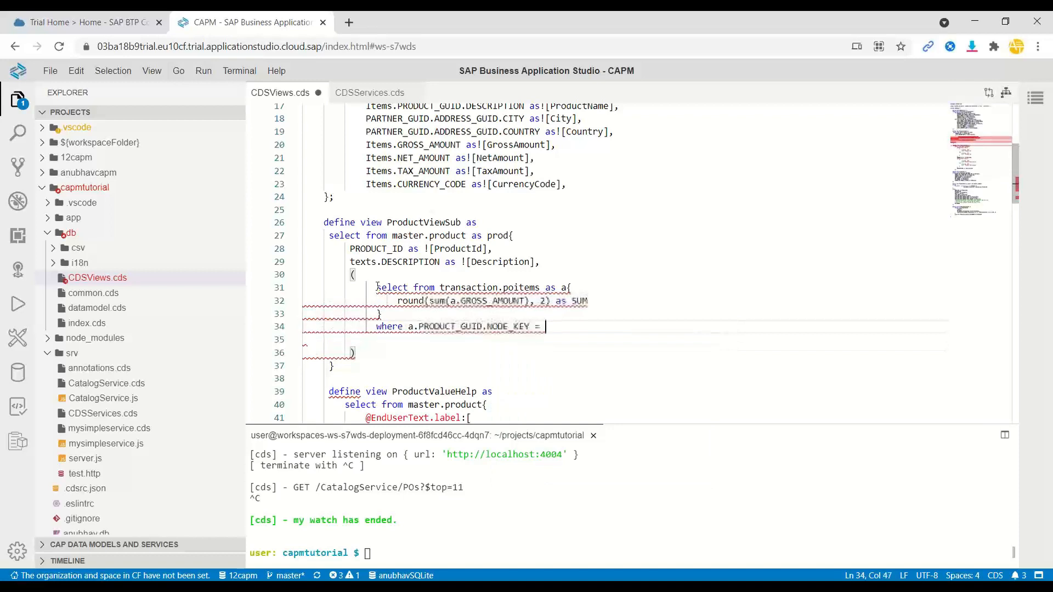
text(prod.)
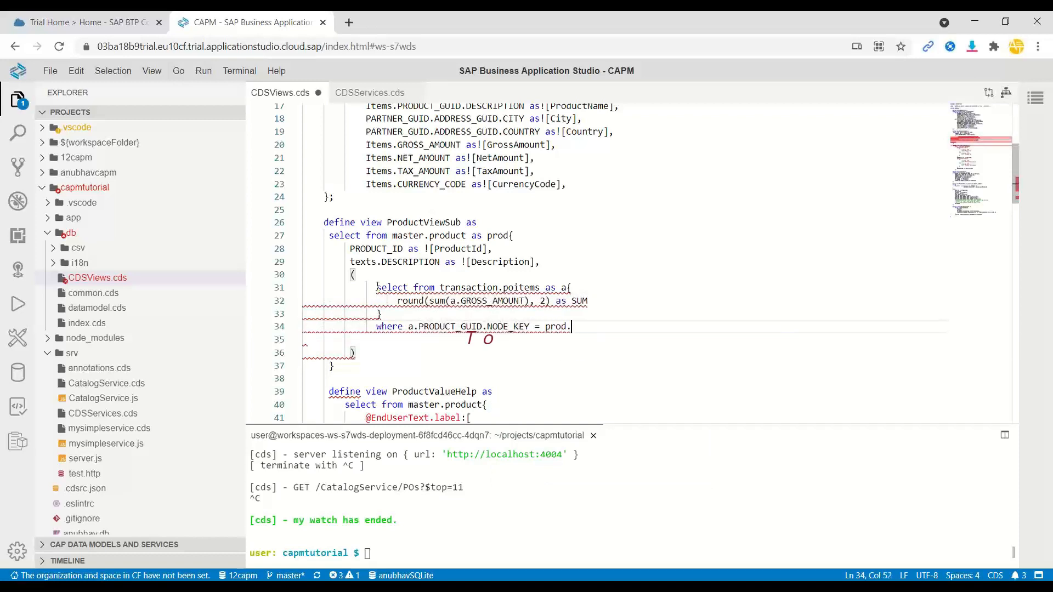
text(NODE_KEY)
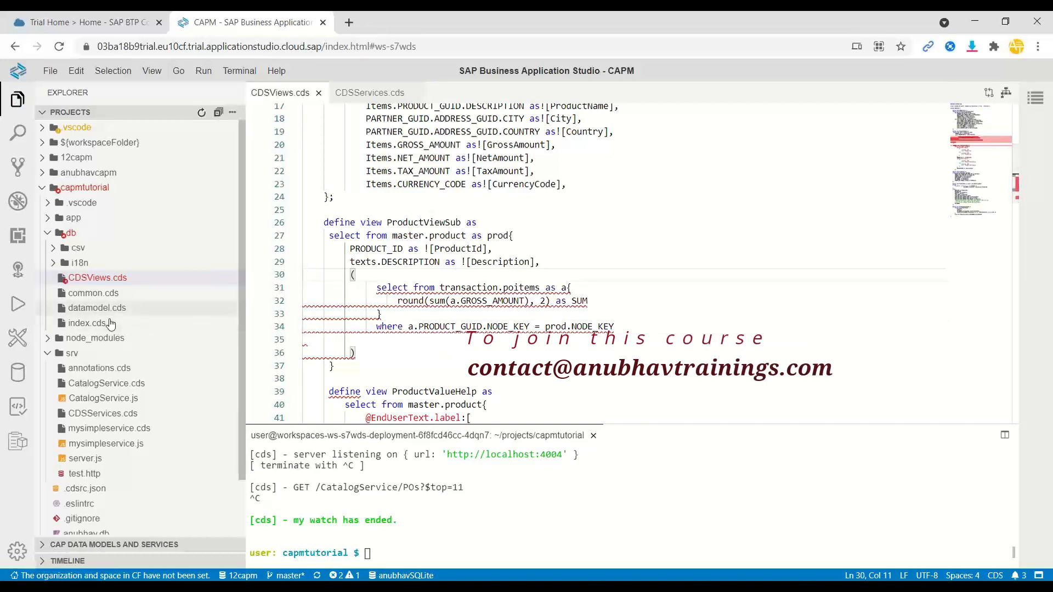
click(97, 307)
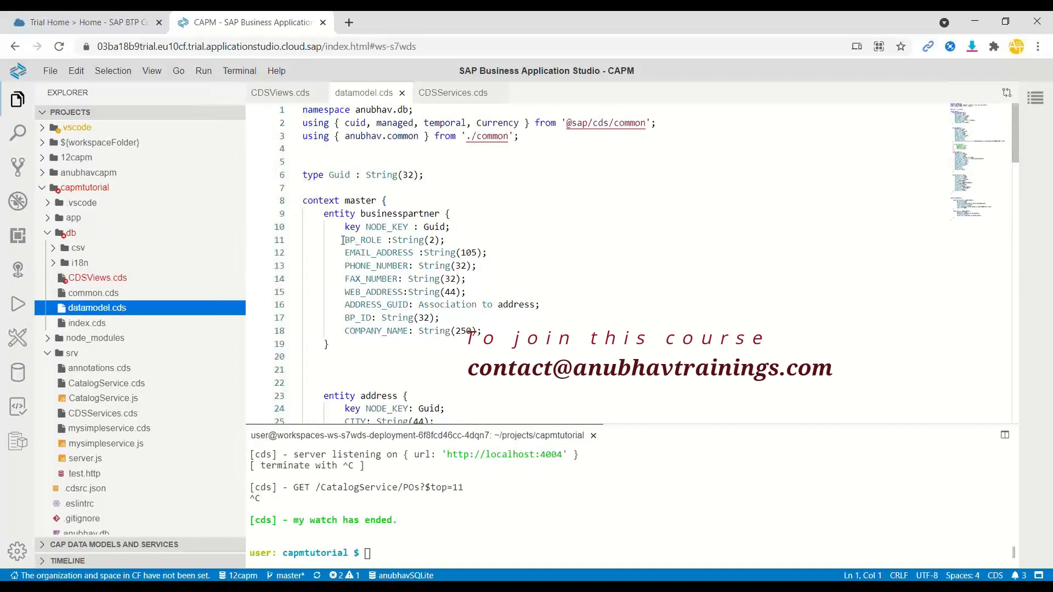
scroll(down, 3)
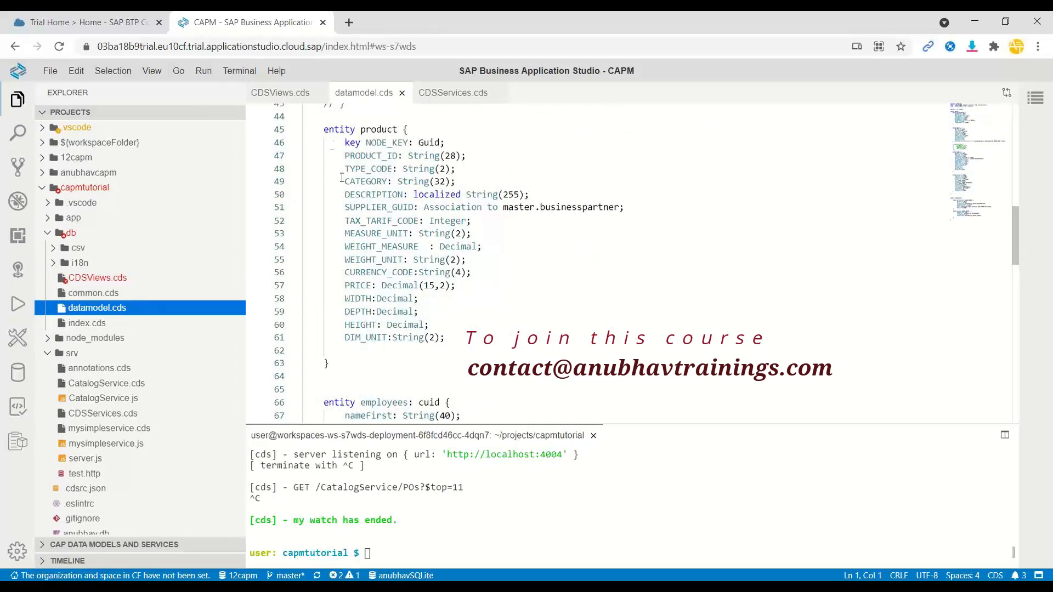
click(442, 337)
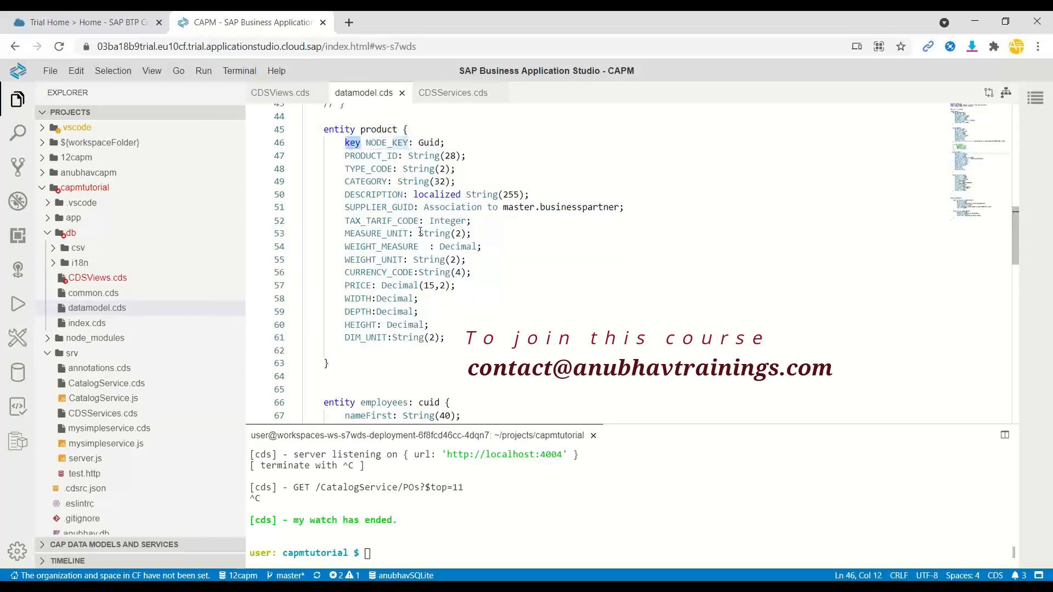
scroll(down, 3)
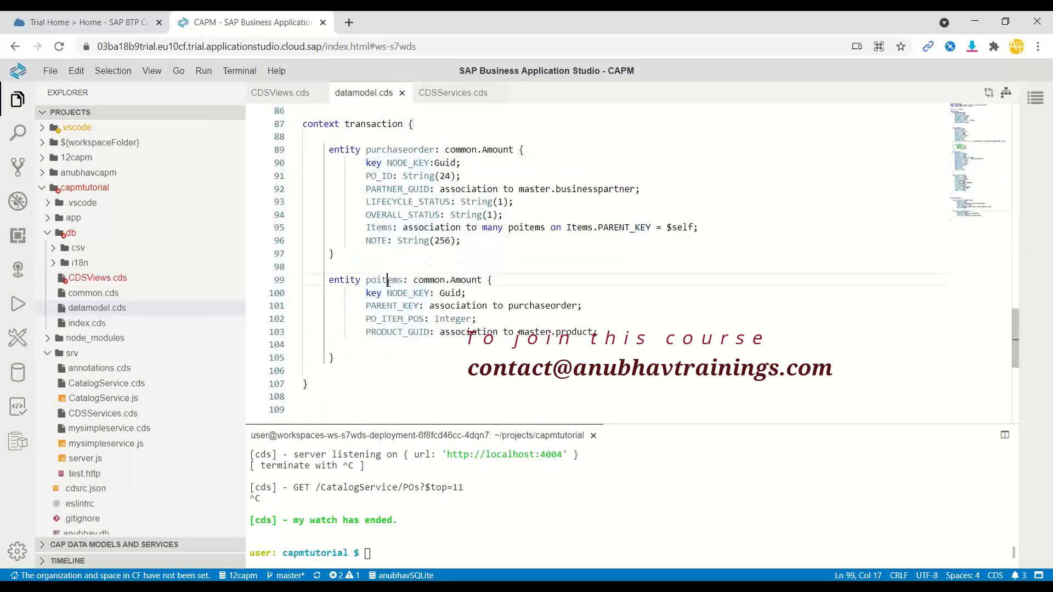
click(403, 318)
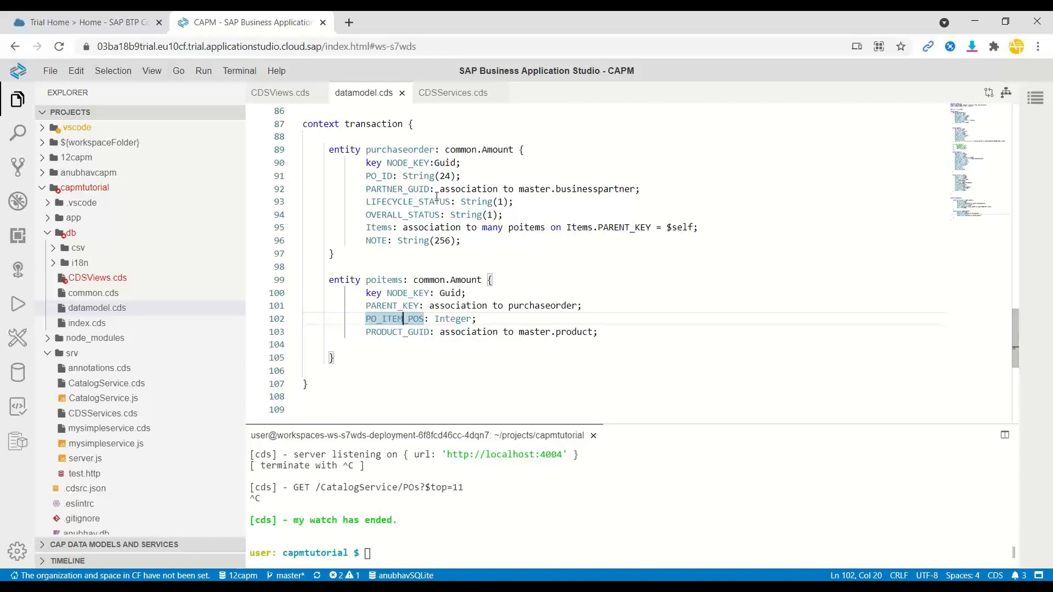
click(453, 92)
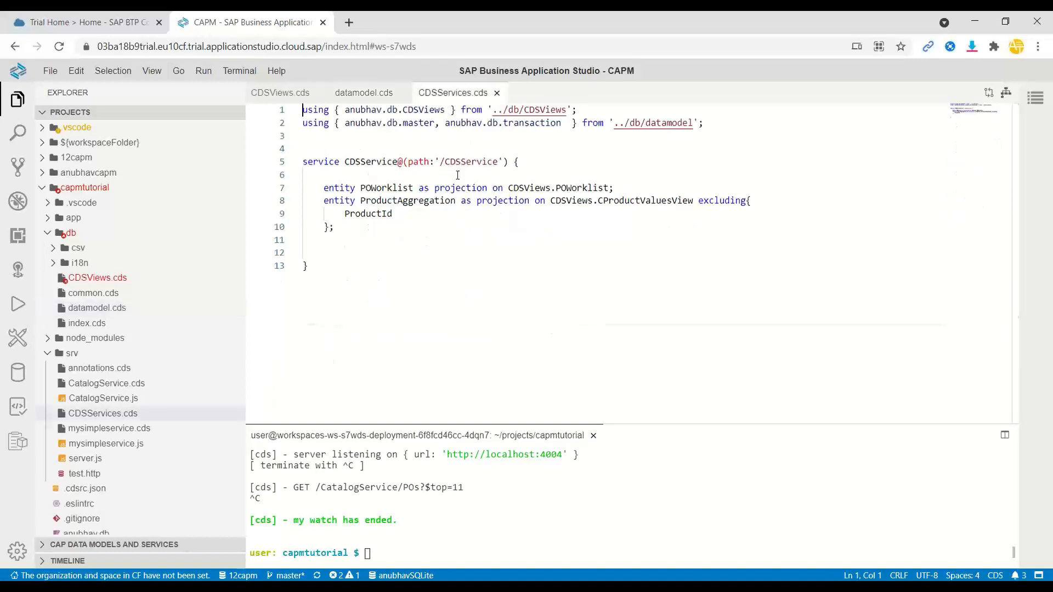
click(280, 92)
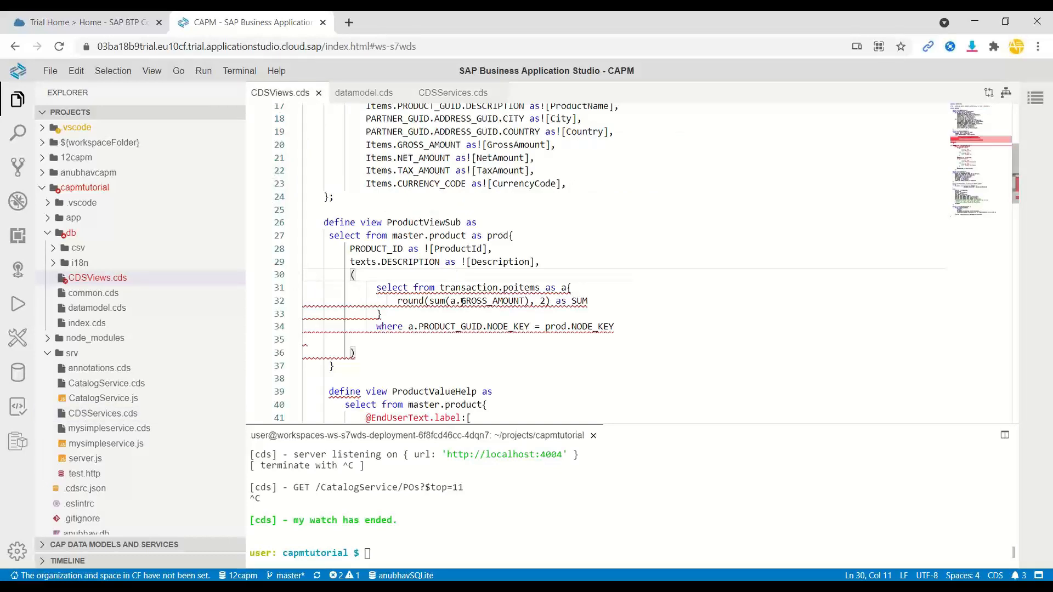
Alias the subquery 'as PO_SUM: Decimal(10,2)' and review the finished view
click(360, 352)
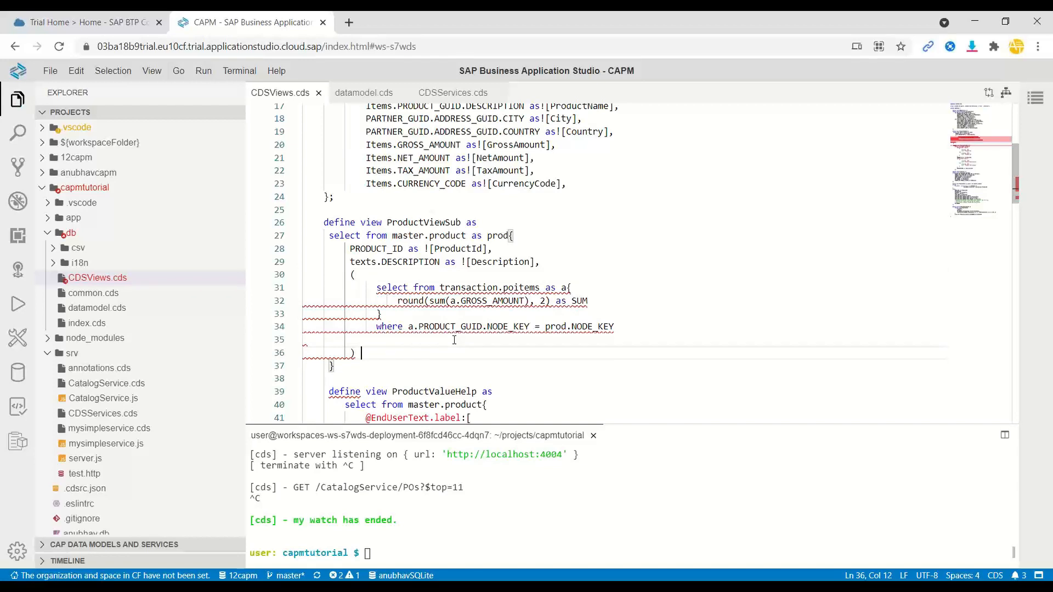
text(as)
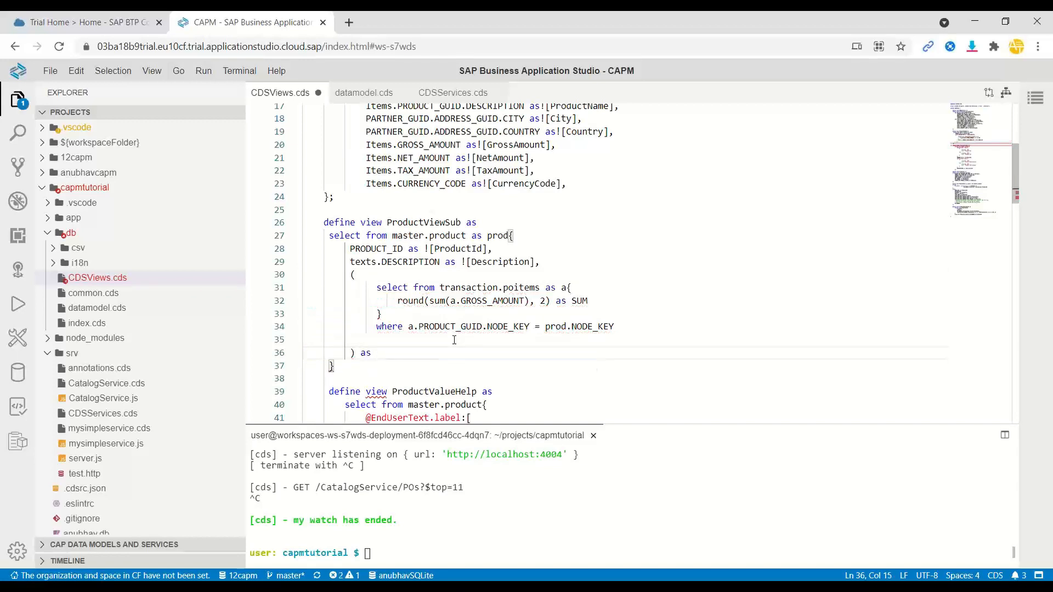
text(PO_S)
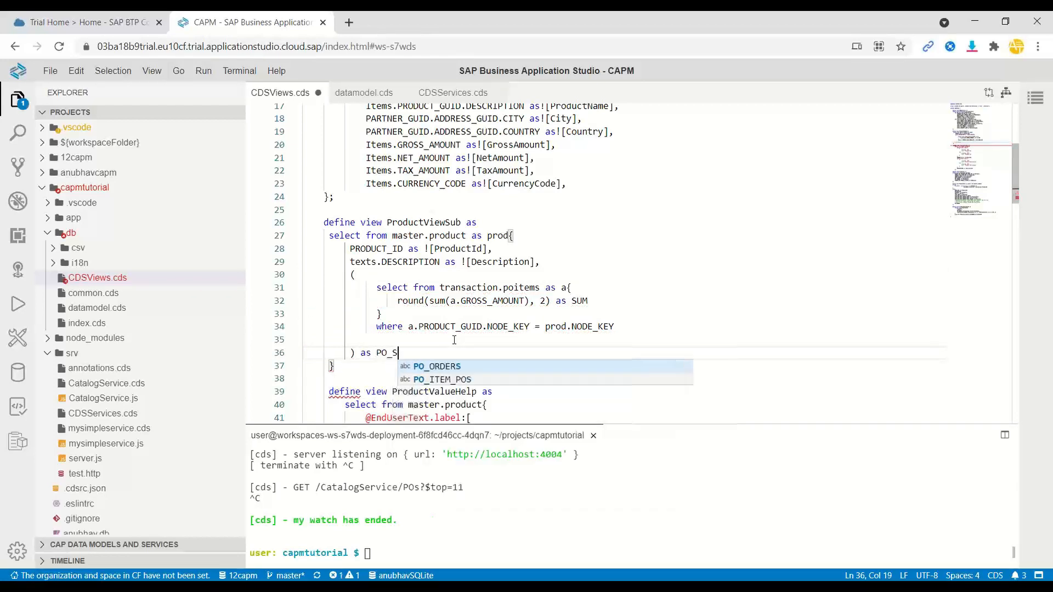
text(UM: Decimal)
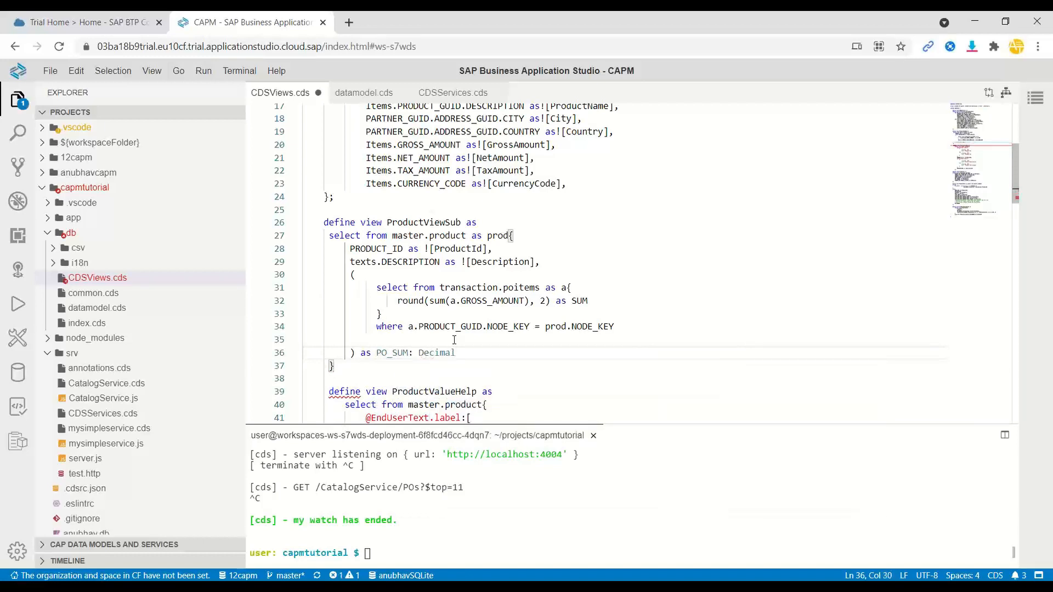
text((10,2))
click(624, 365)
text(;)
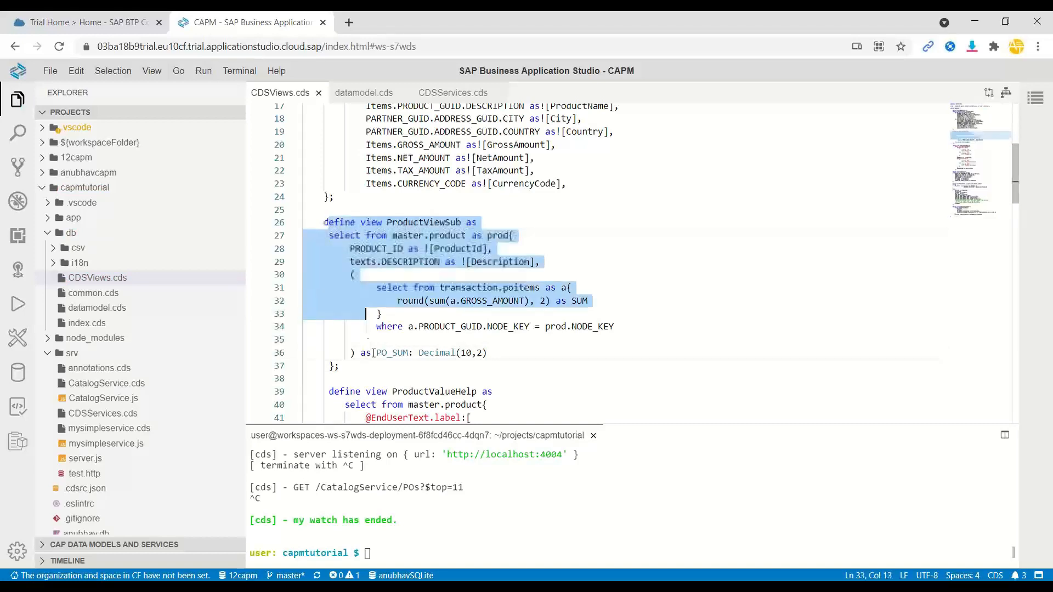
scroll(down, 3)
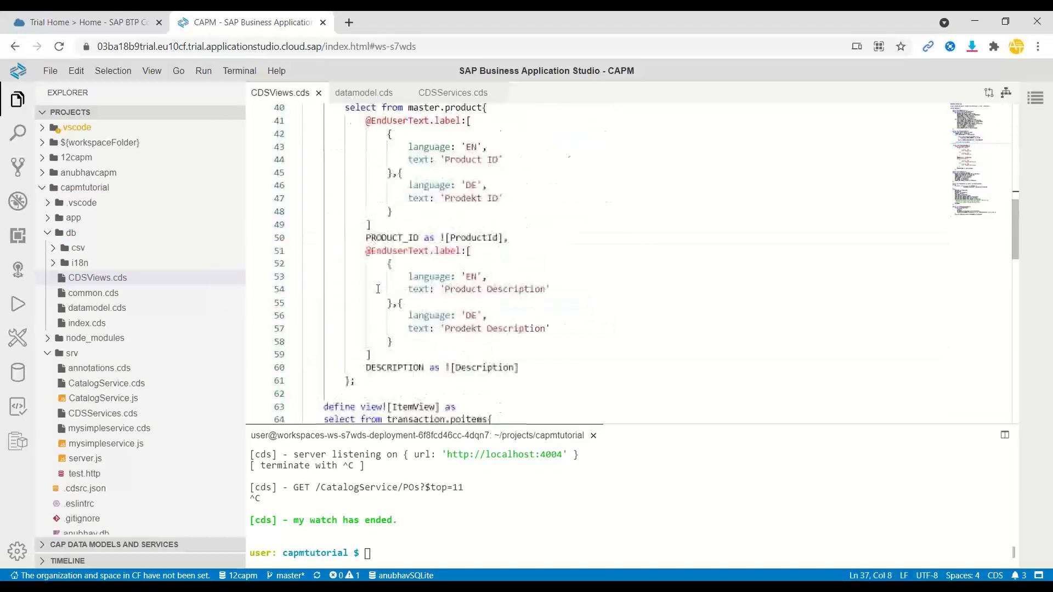
scroll(down, 3)
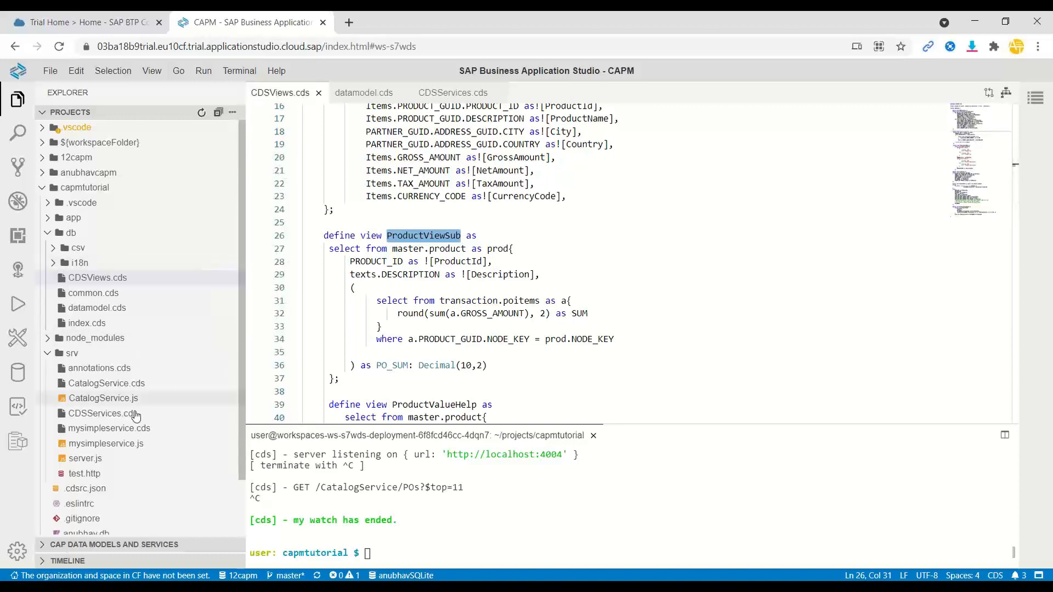
Add 'entity ProductSales as projection on CDSViews.ProductViewSub;' in CDSServices.cds
click(104, 382)
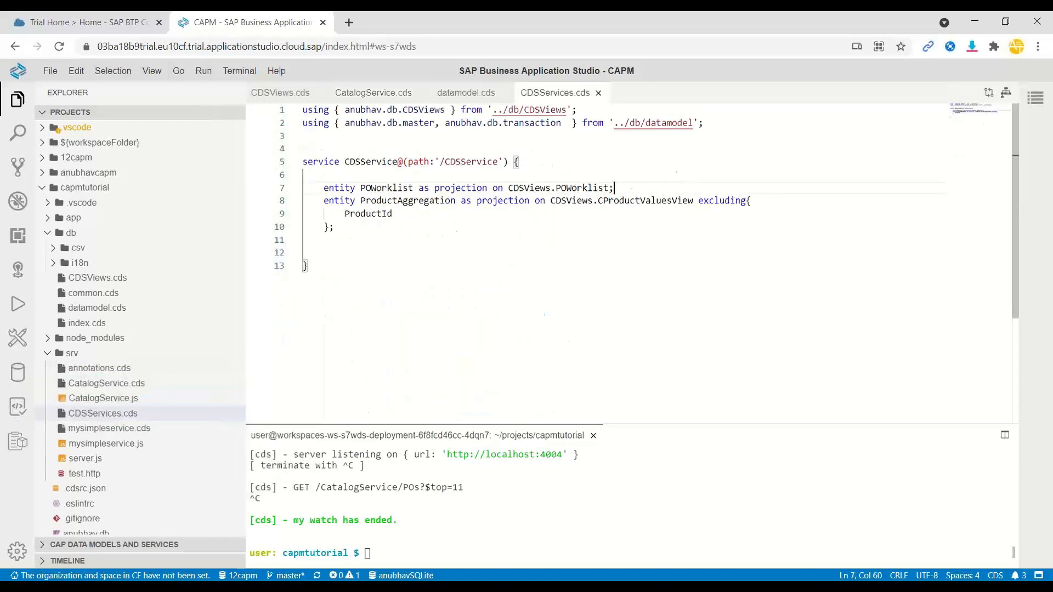
text(entity Foo as projection on Bar;)
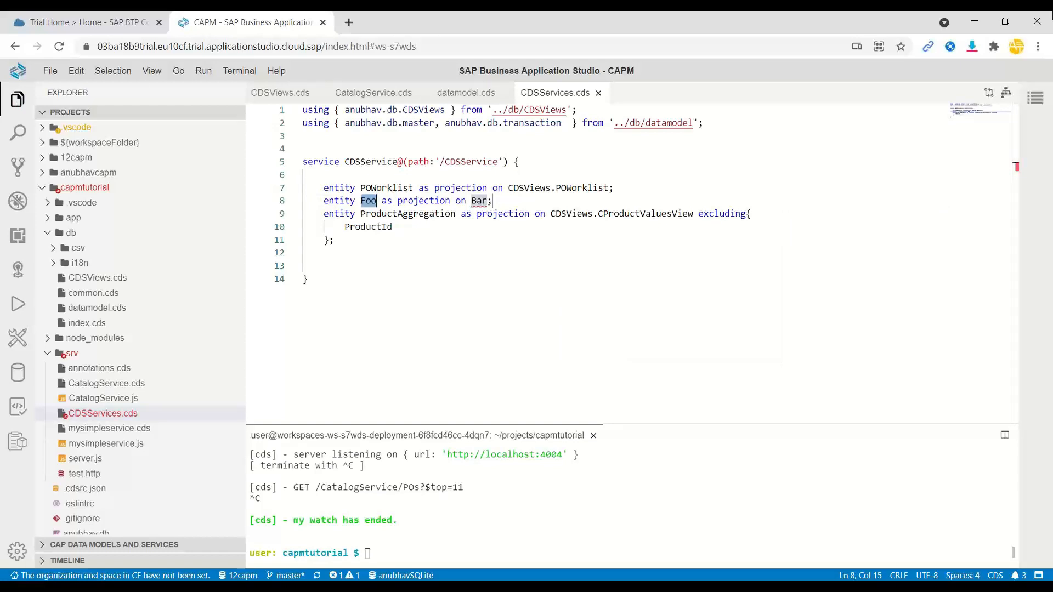
text(ProductSa)
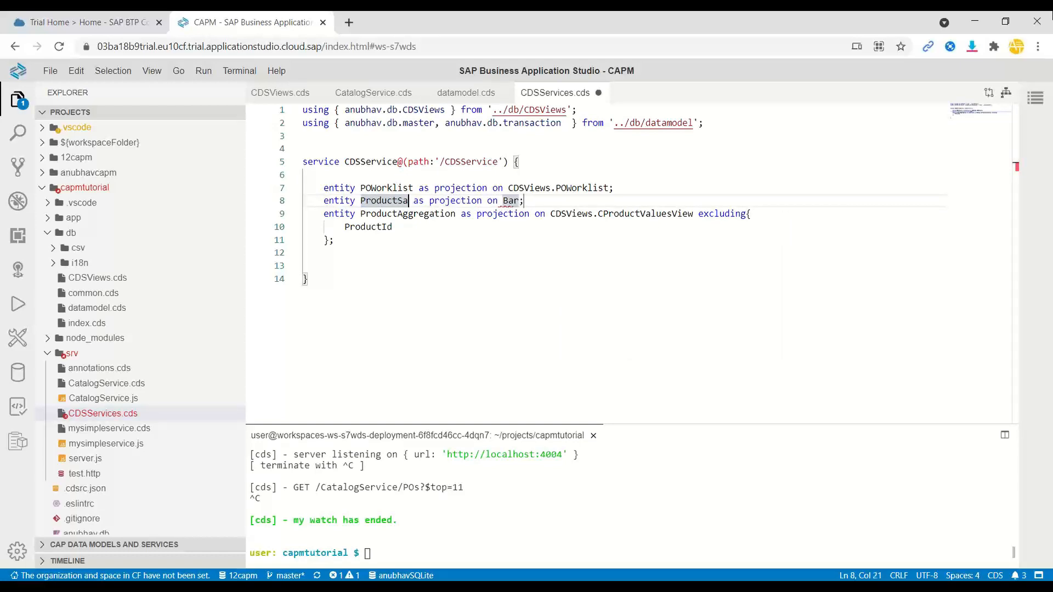
text(les)
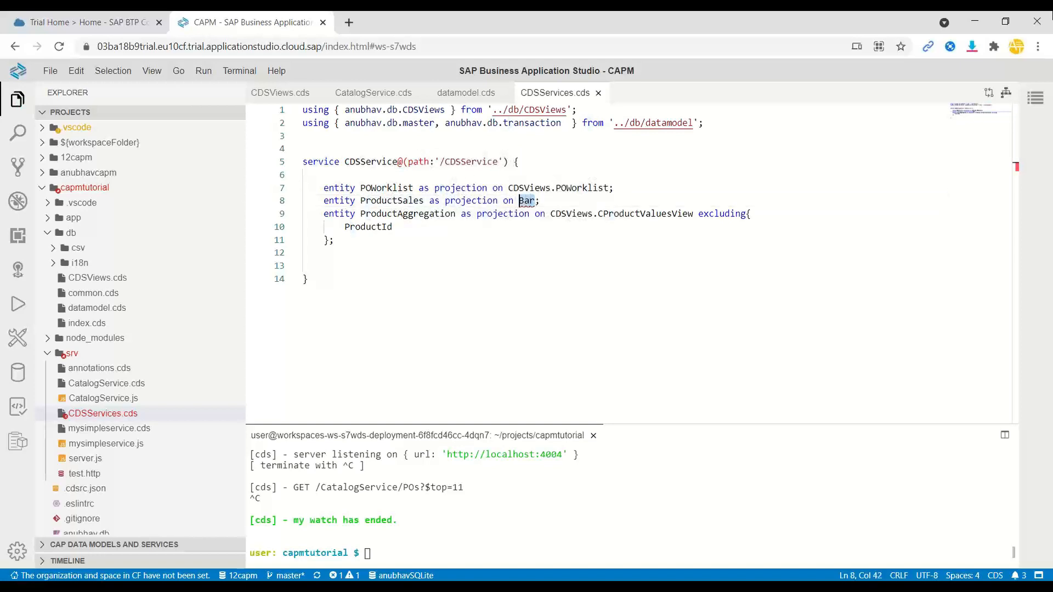
text(CDSViews.)
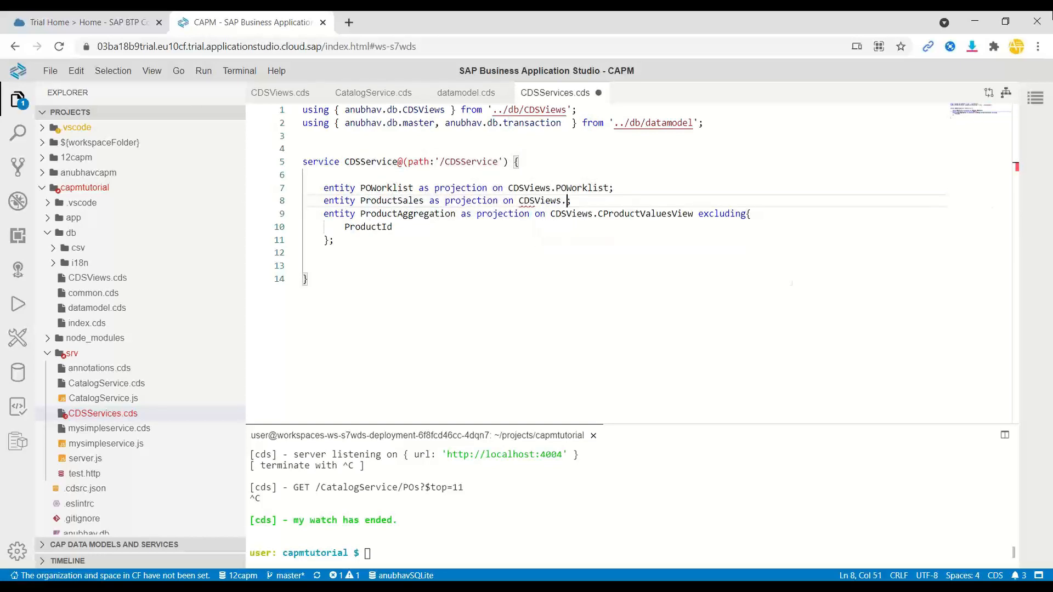
text(ProductViewSub)
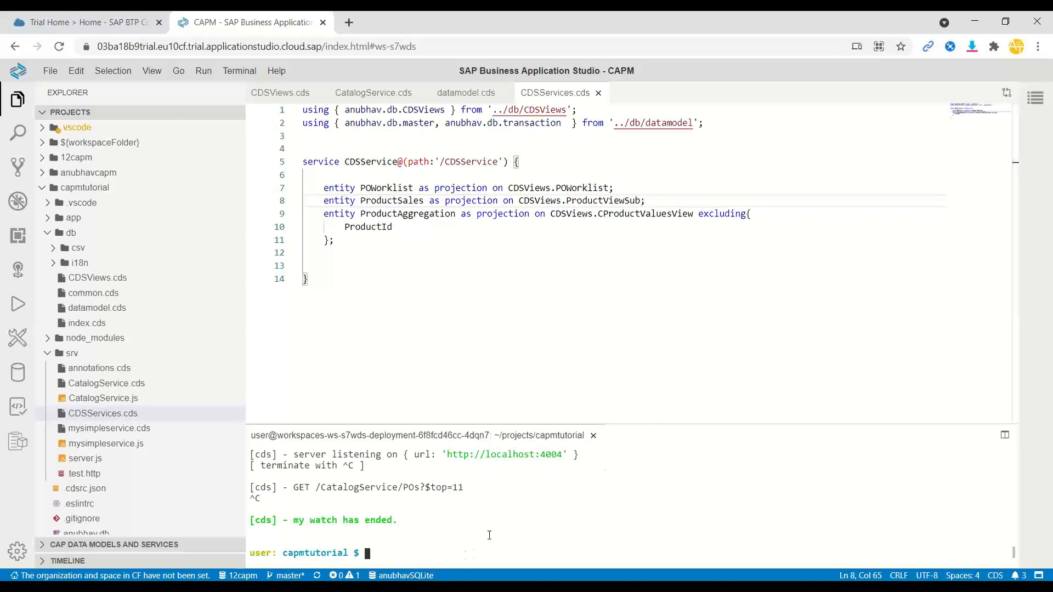
Run 'cds deploy --to sqlite:anubhav.db' then 'cds watch' in the terminal
text(cds deploy --to sqlite:anubhav.db)
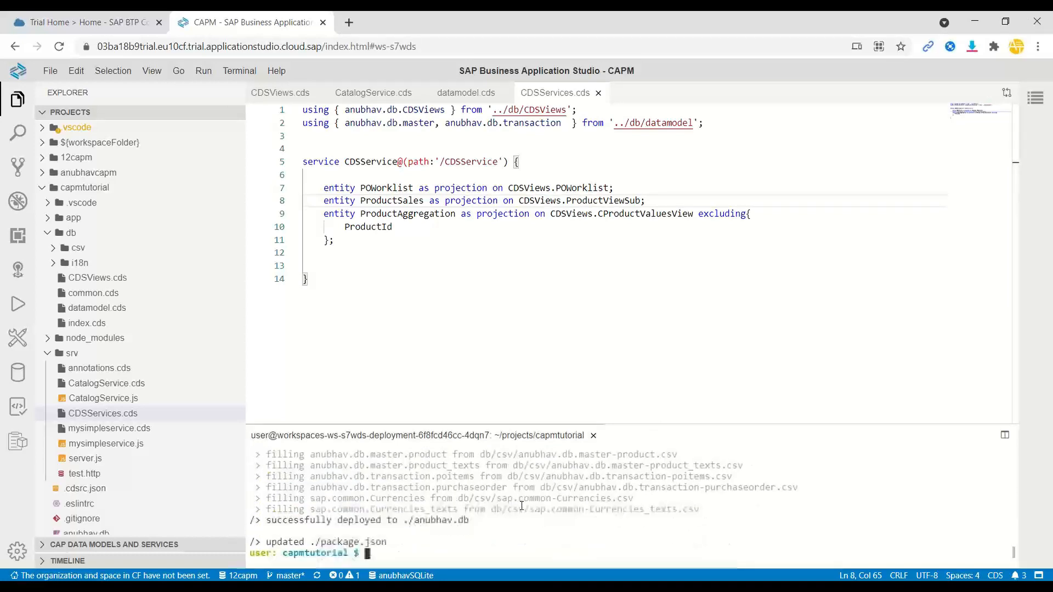
text(cds watch)
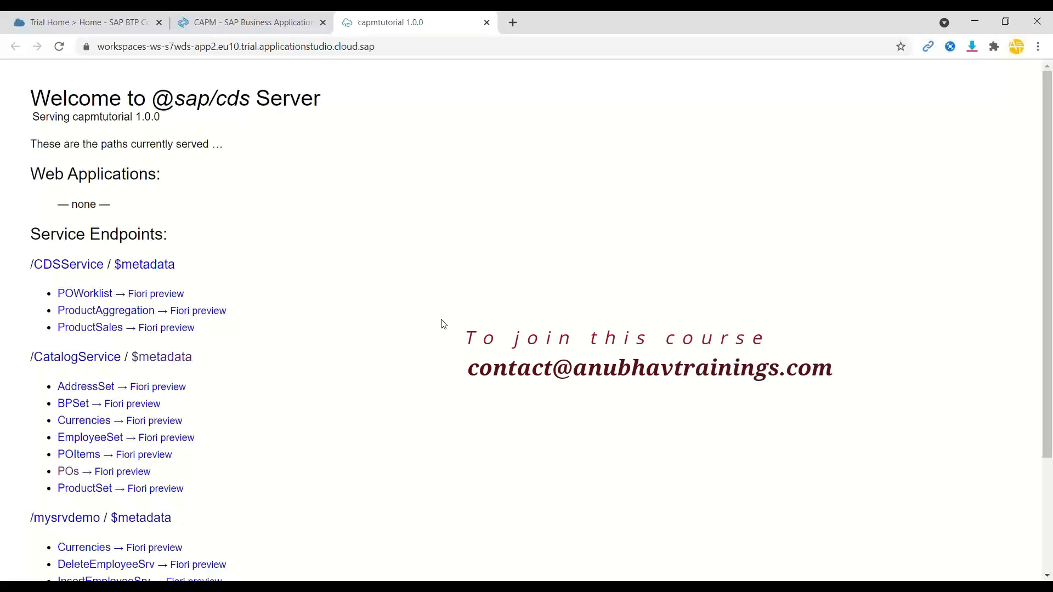
mouse_move(417, 318)
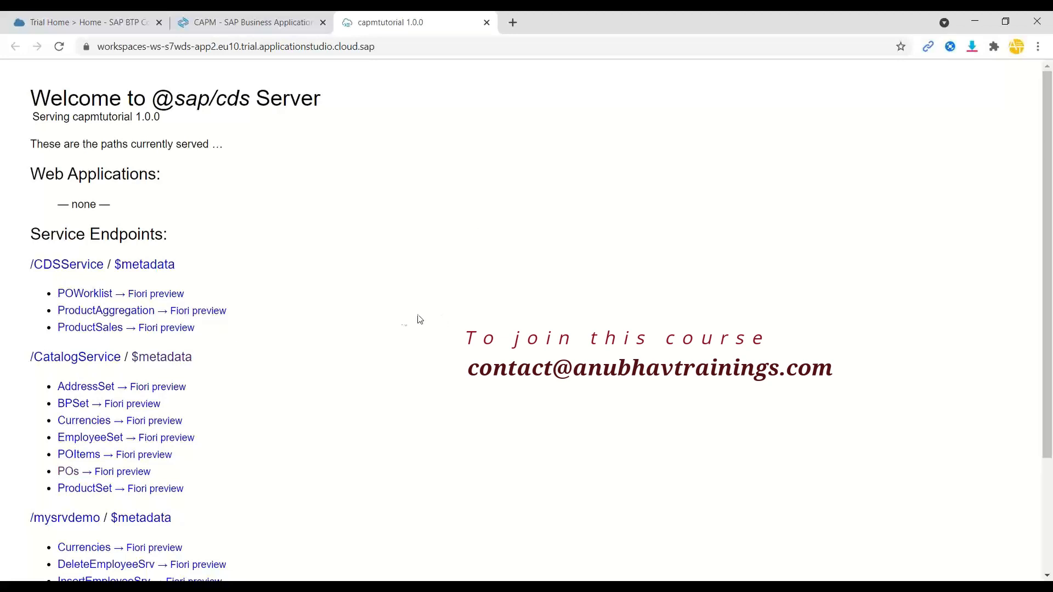
scroll(down, 3)
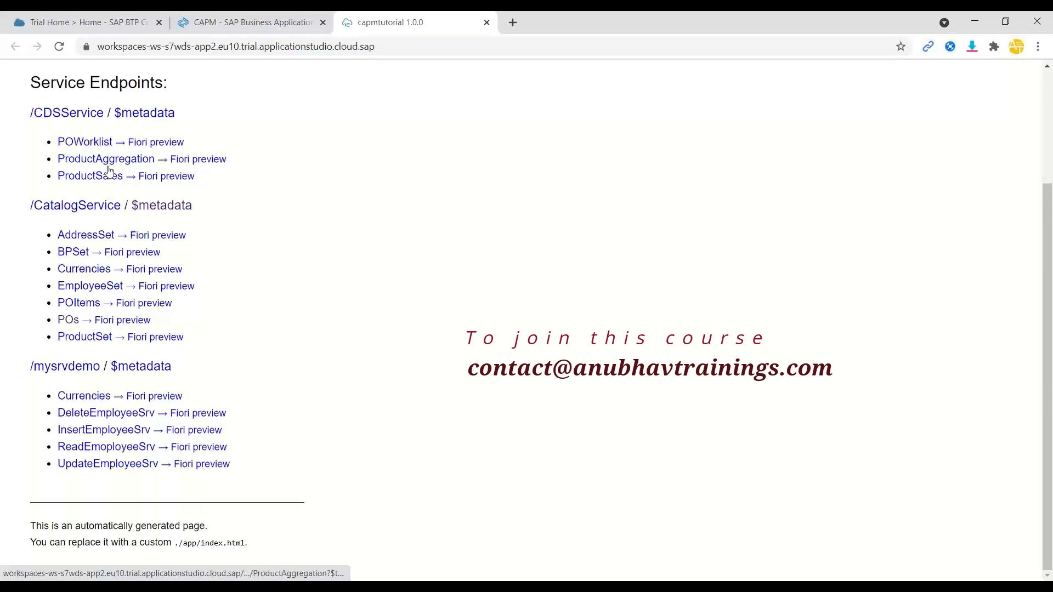
mouse_move(129, 166)
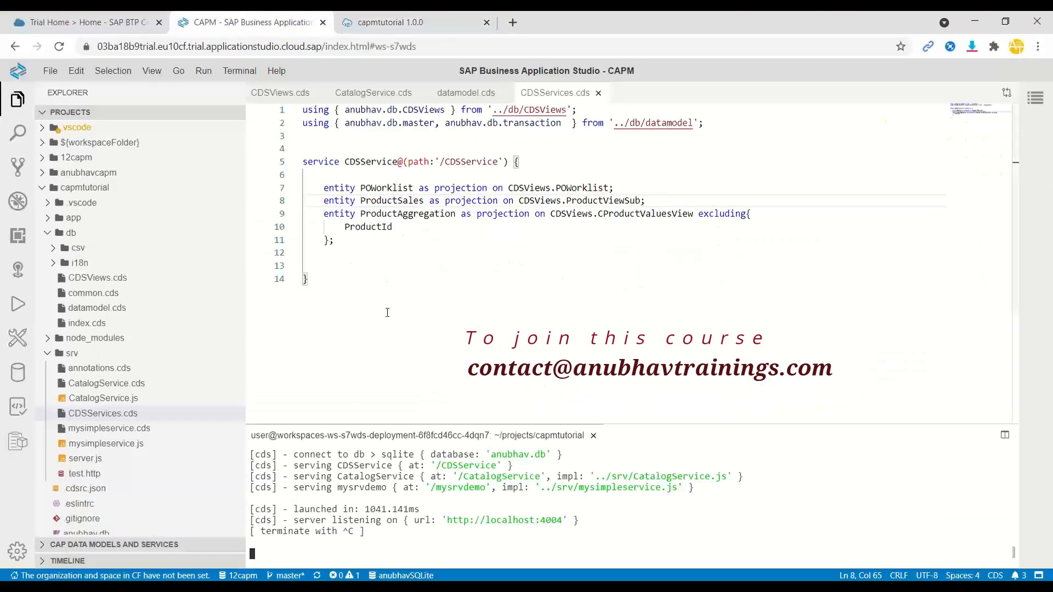
double_click(391, 200)
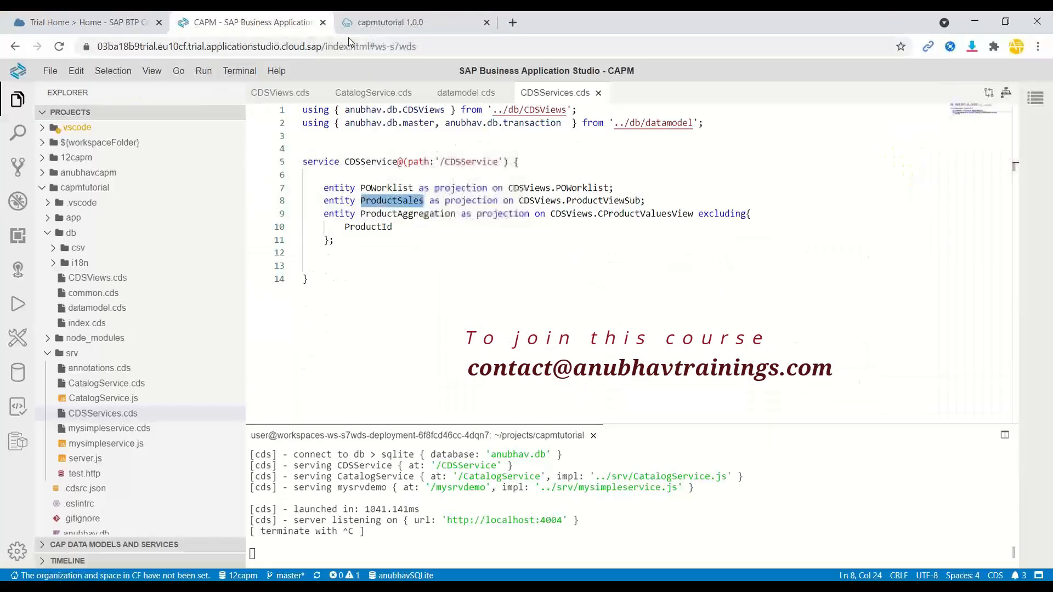
click(390, 22)
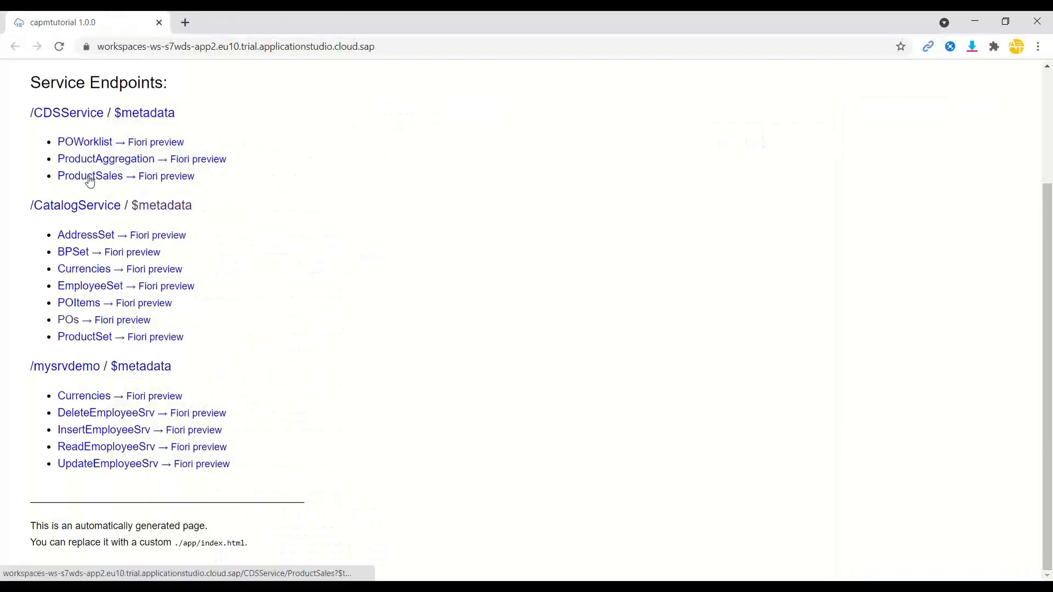
View the ProductSales JSON showing ProductId, Description and PO_SUM per product
click(89, 176)
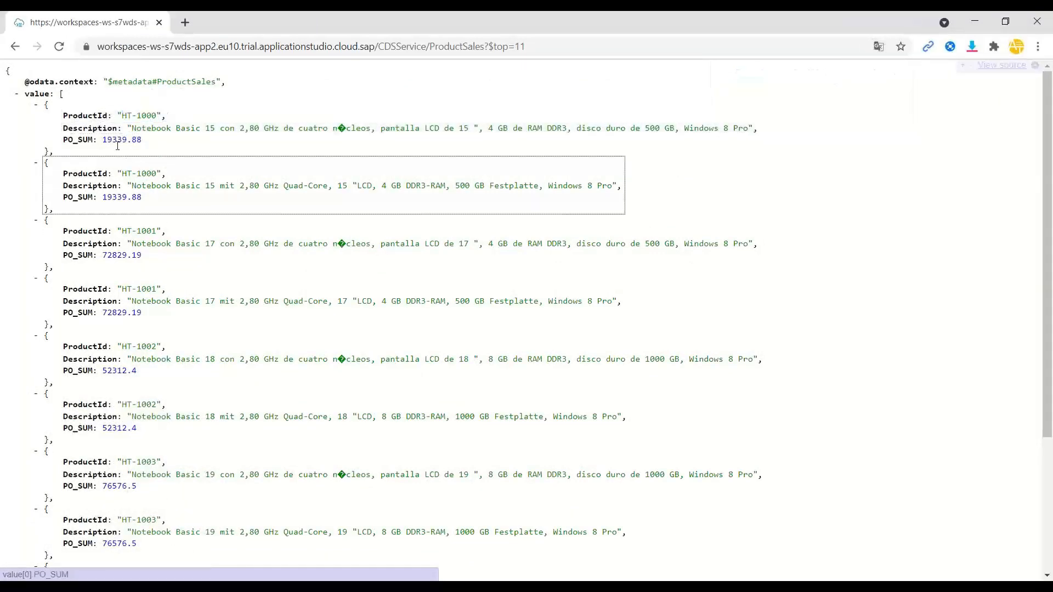
scroll(down, 3)
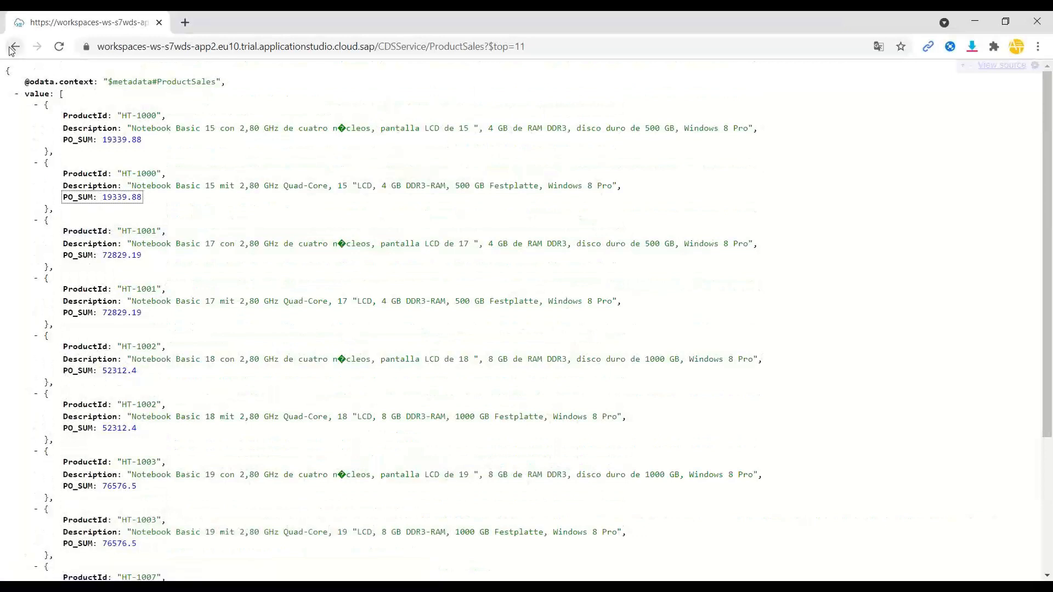
Launch the ProductSales Fiori preview, run Go and put Product ID as the first column
click(14, 46)
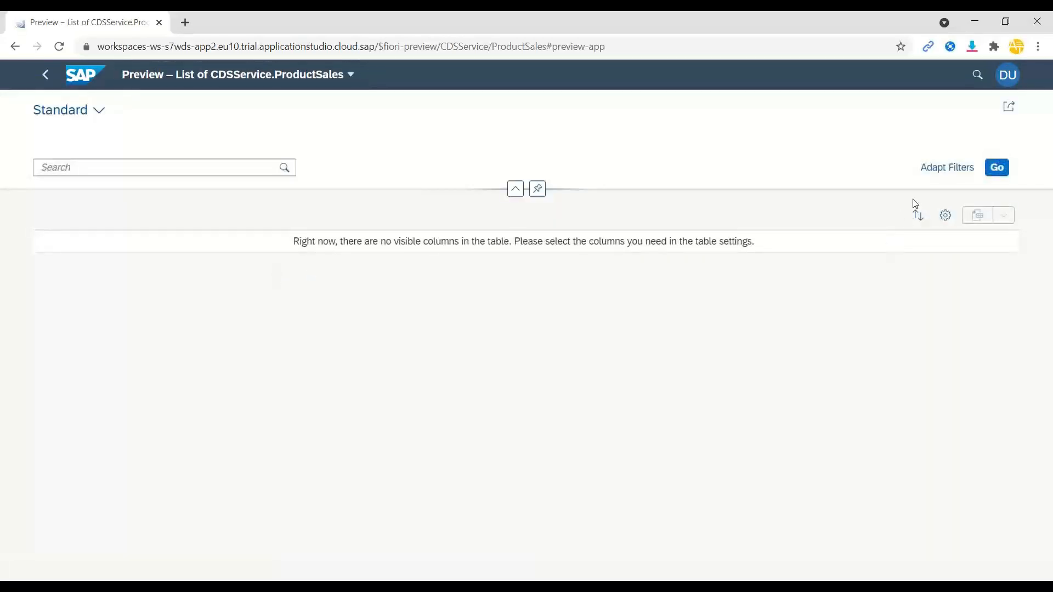
click(996, 167)
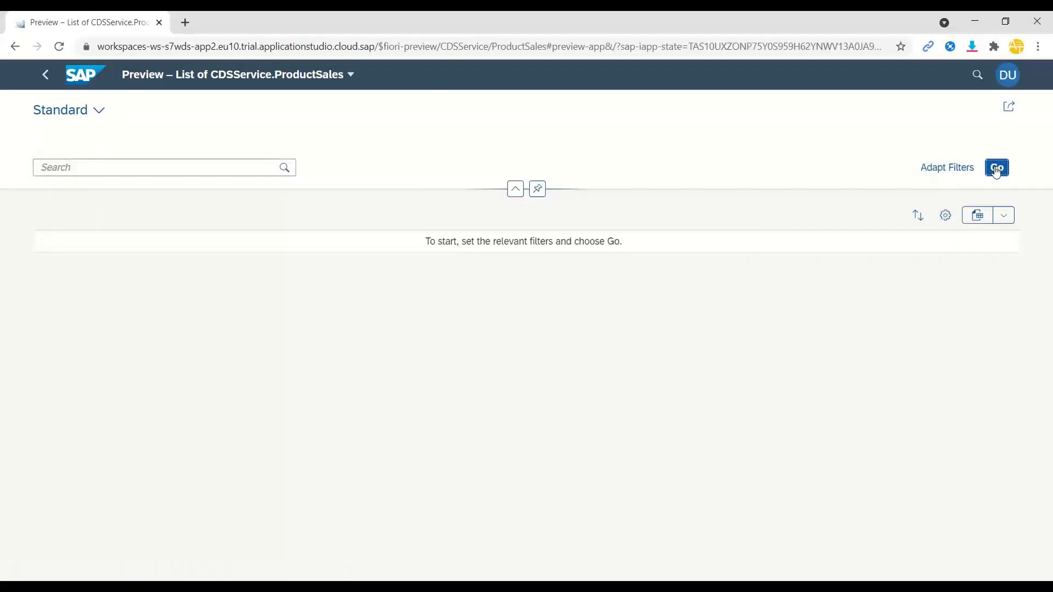
mouse_move(944, 215)
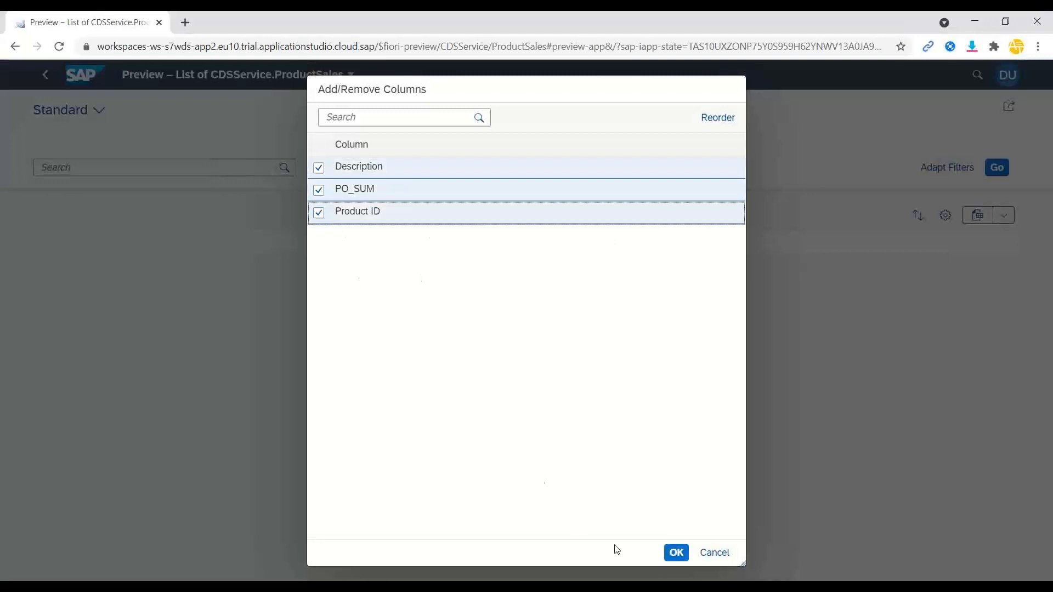
click(716, 117)
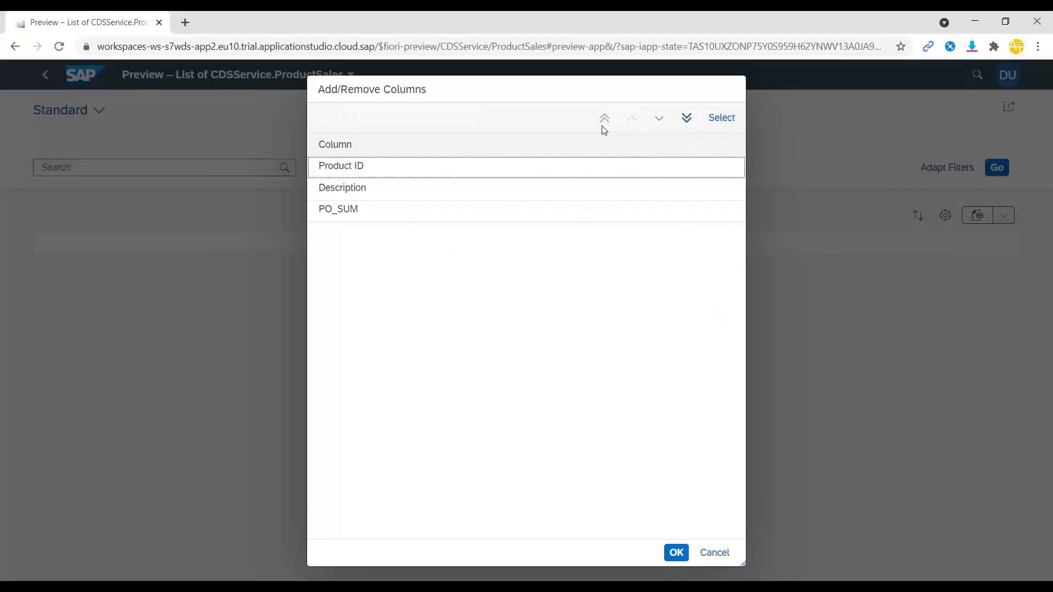
Confirm the Product ID, Description, PO_SUM column order, review the list and return to the studio
click(675, 552)
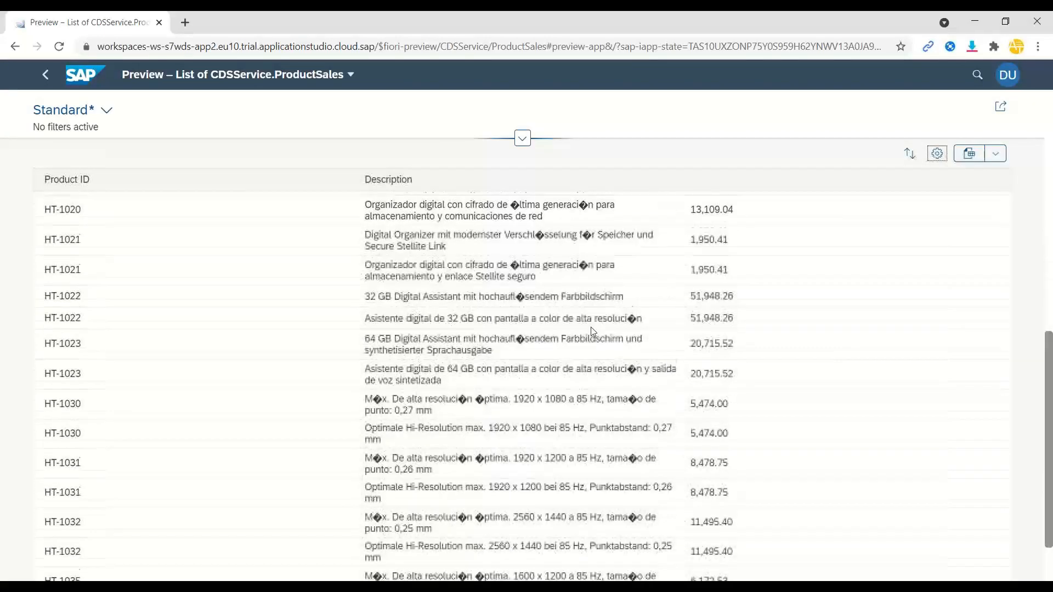
scroll(down, 3)
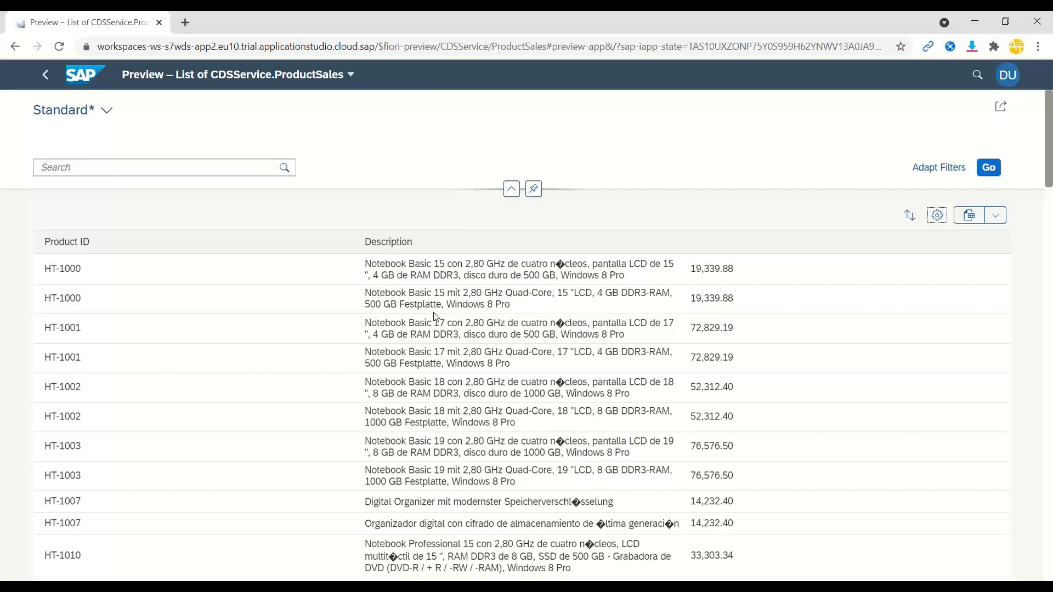
click(250, 22)
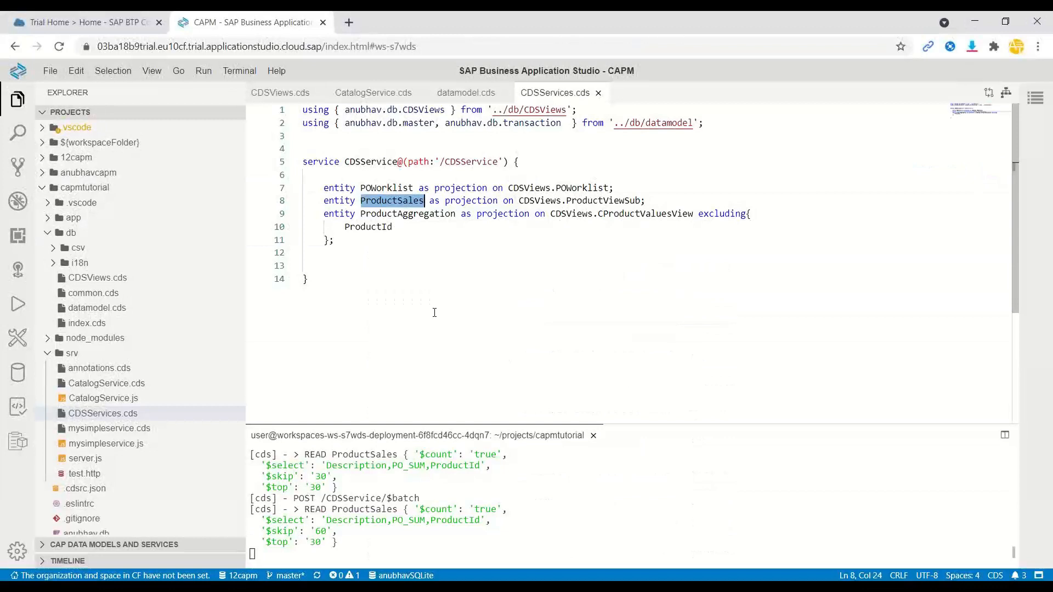
mouse_move(449, 314)
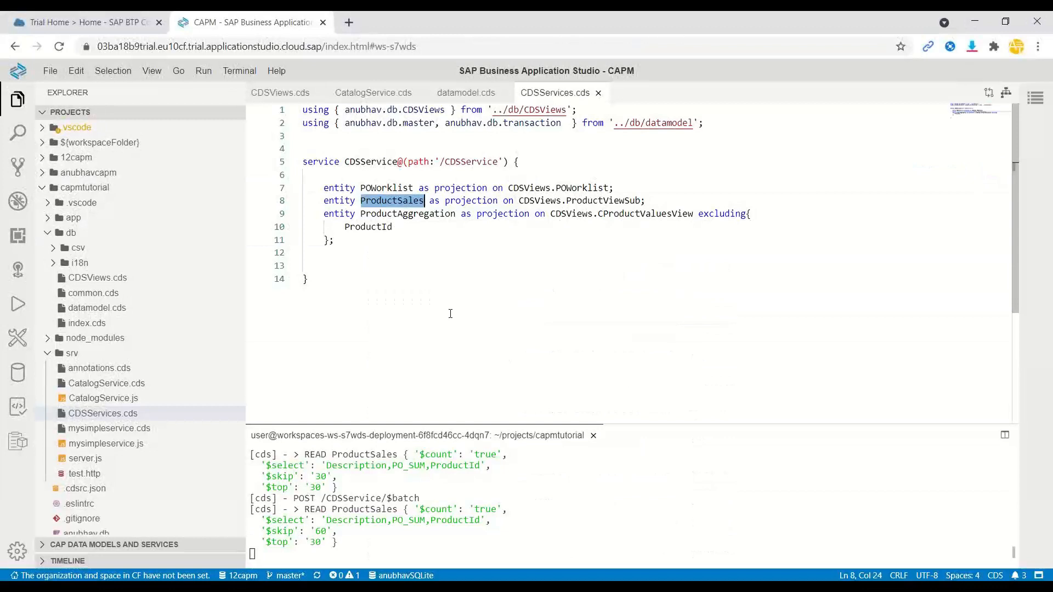